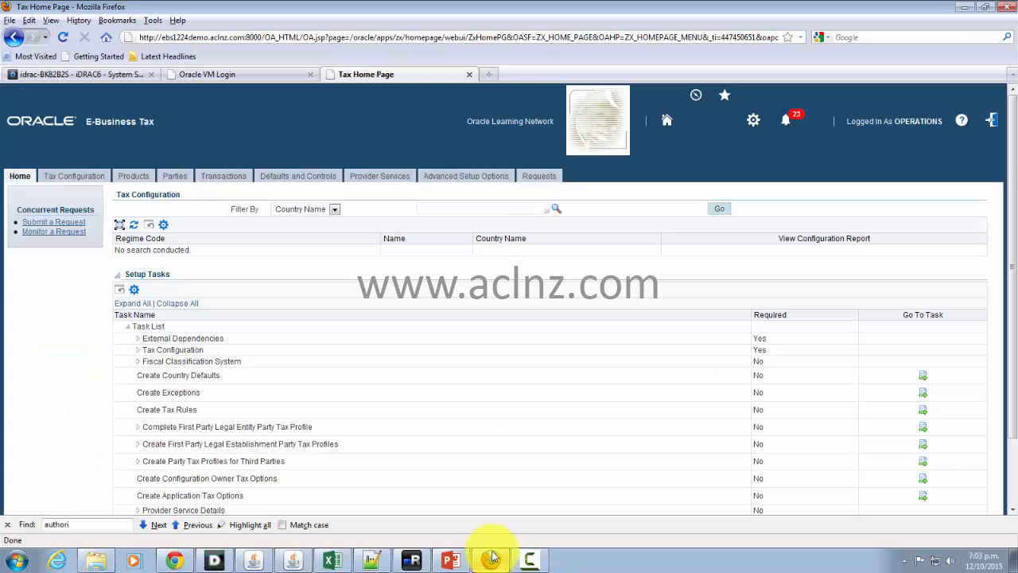
{"action": "mouse_move", "coordinate": [303, 263]}
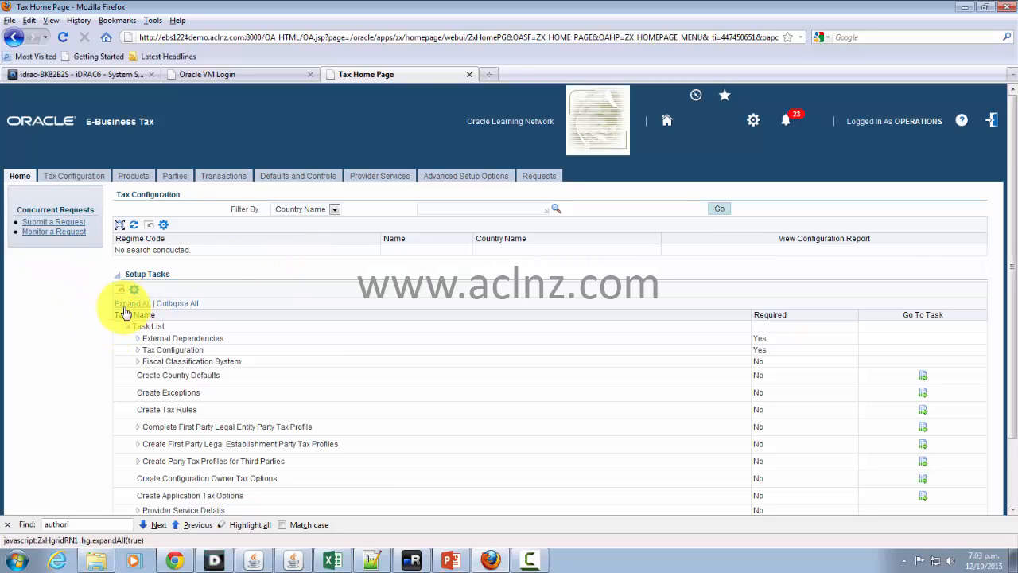
Expand all setup tasks and scroll down to Create Tax Jurisdictions.
{"action": "left_click", "coordinate": [130, 303]}
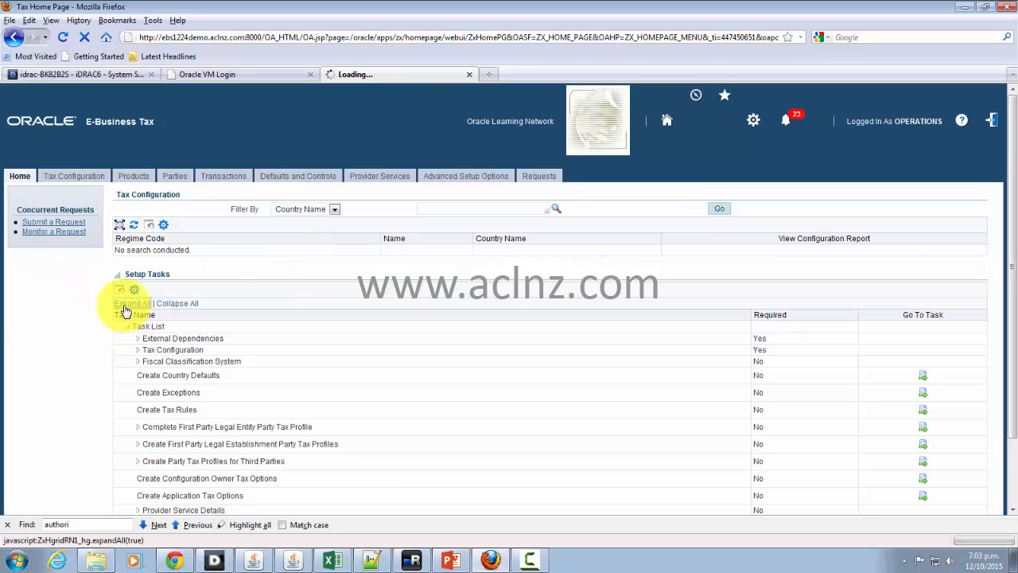
{"action": "left_click", "coordinate": [132, 303]}
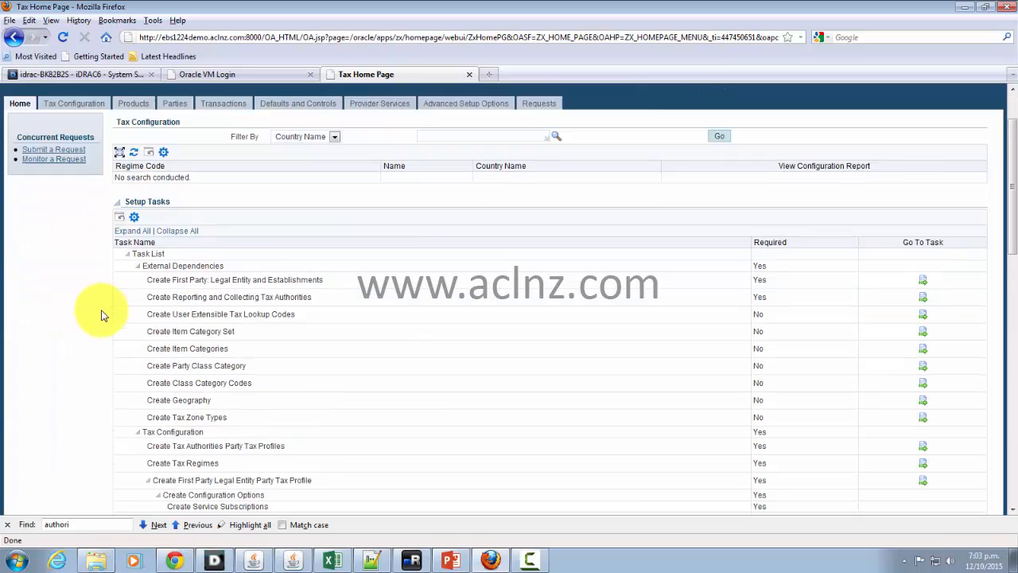
{"action": "scroll", "scroll_direction": "down", "scroll_amount": 3}
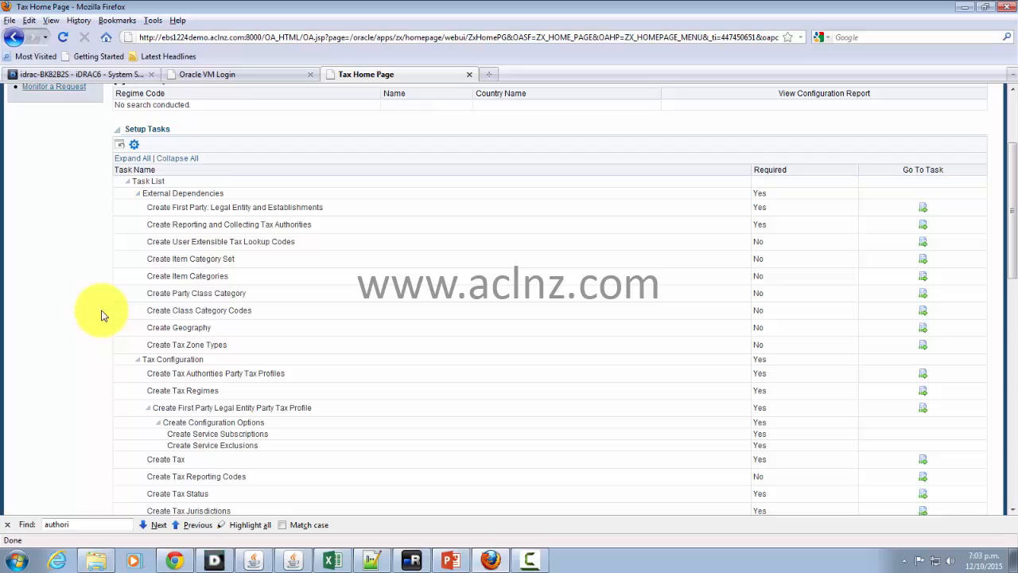
{"action": "scroll", "scroll_direction": "down", "scroll_amount": 3}
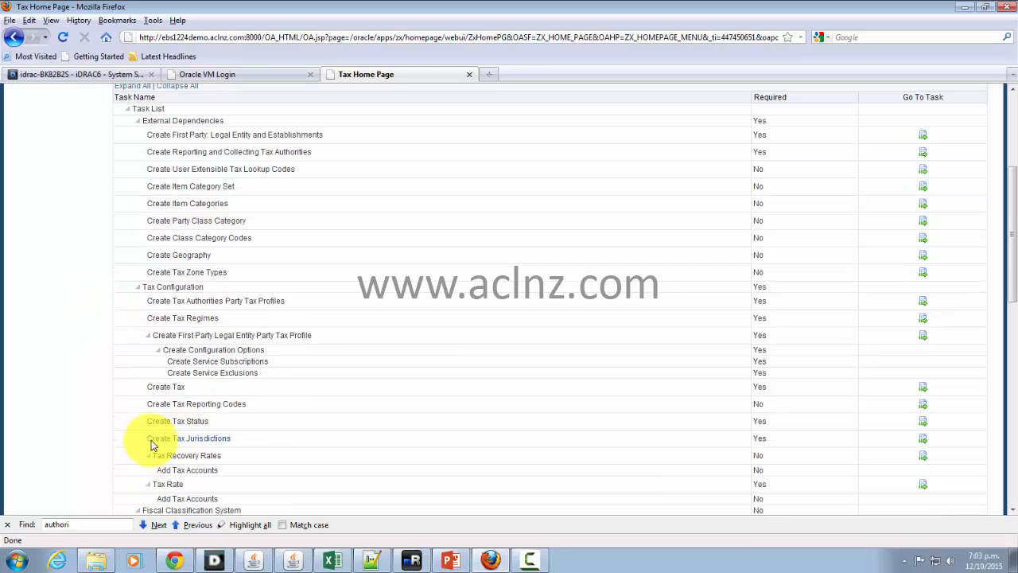
{"action": "mouse_move", "coordinate": [835, 445]}
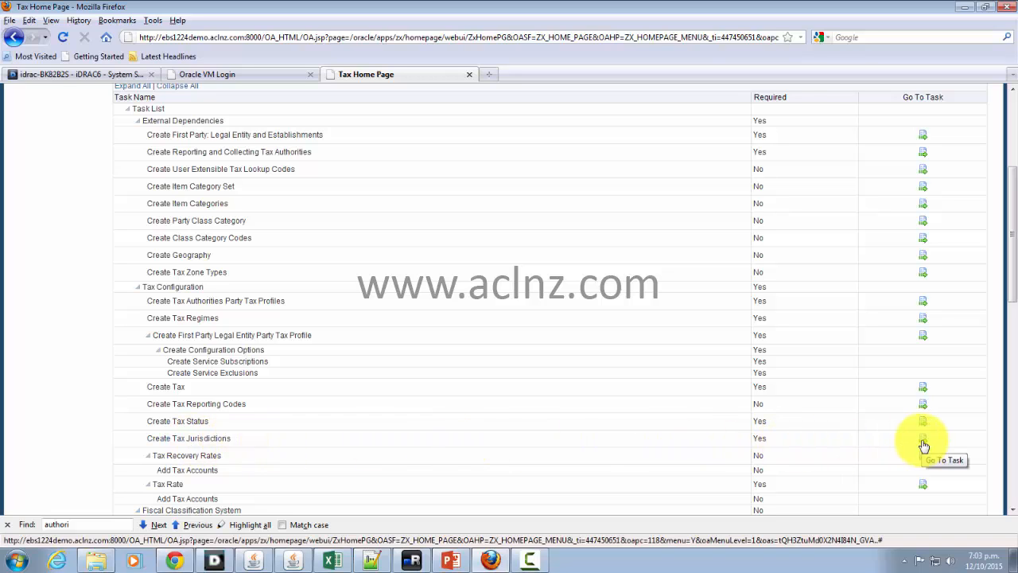
Start a new tax jurisdiction with code NZ and name New Zealand.
{"action": "left_click", "coordinate": [923, 443]}
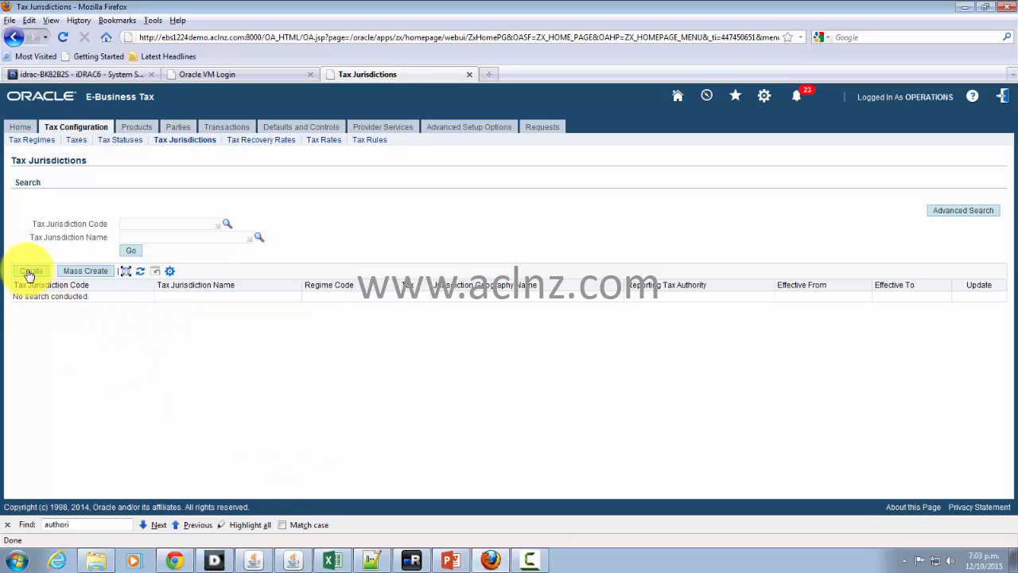
{"action": "left_click", "coordinate": [30, 271]}
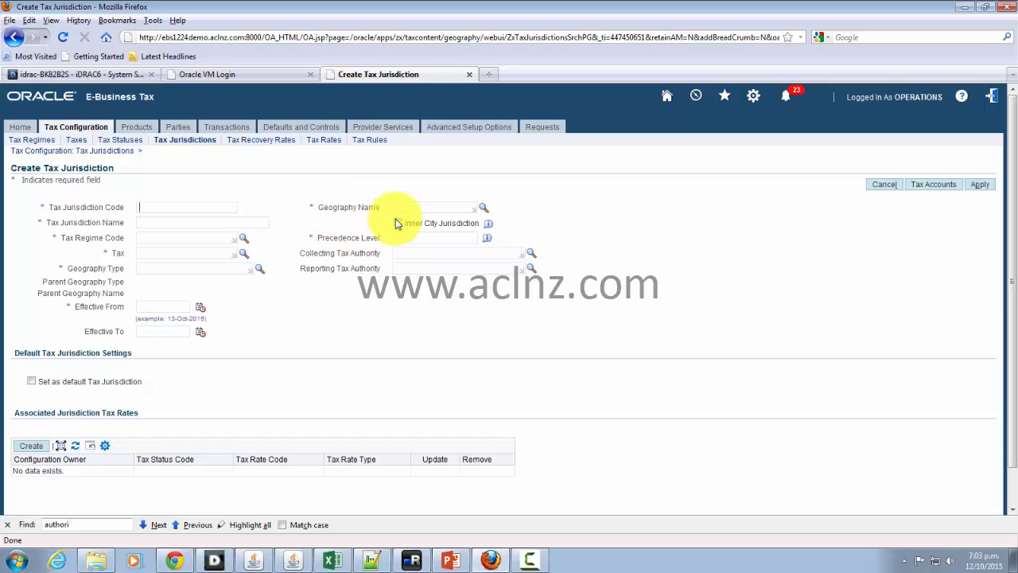
{"action": "type", "text": "N"}
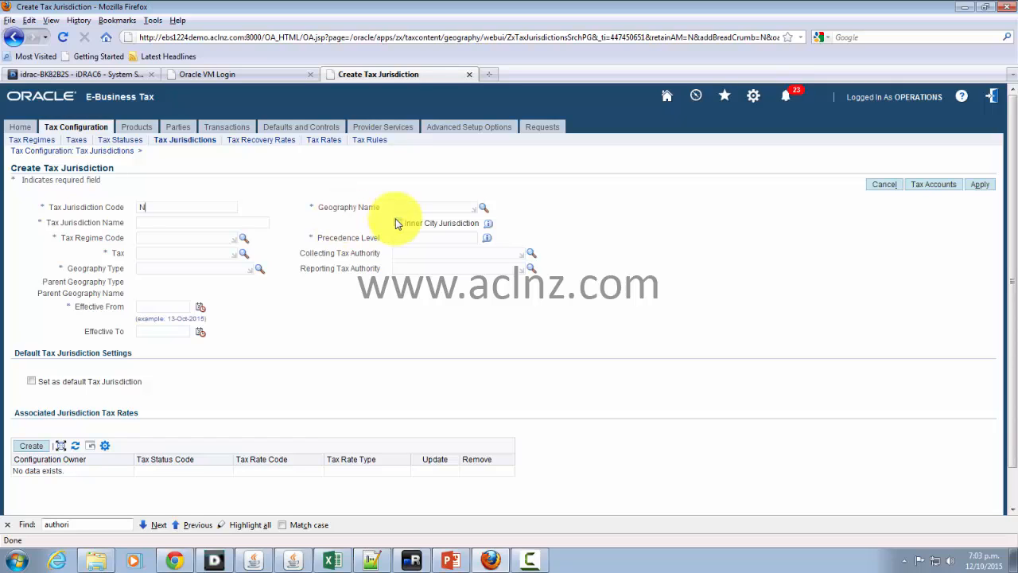
{"action": "type", "text": "Z"}
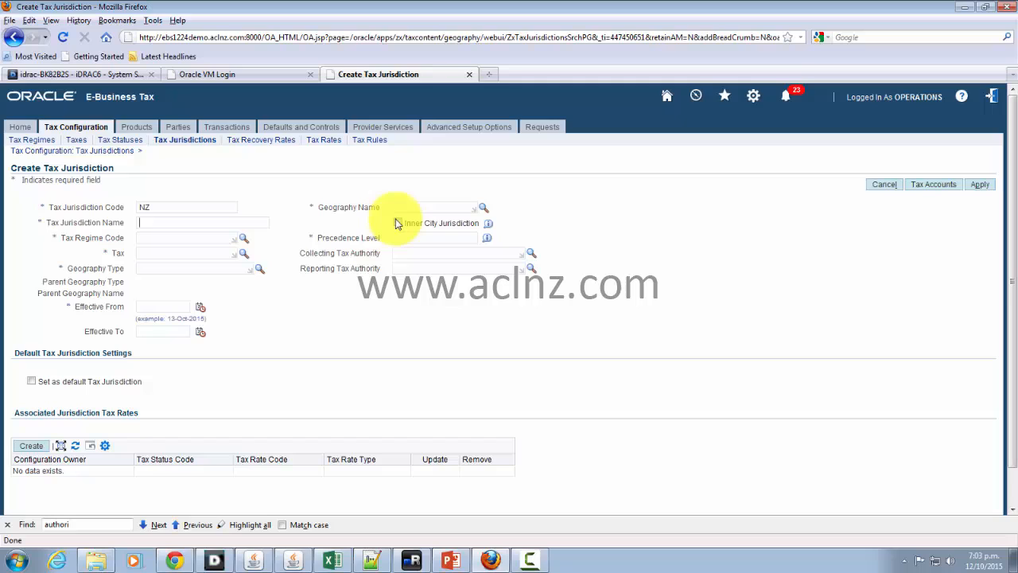
{"action": "type", "text": "N"}
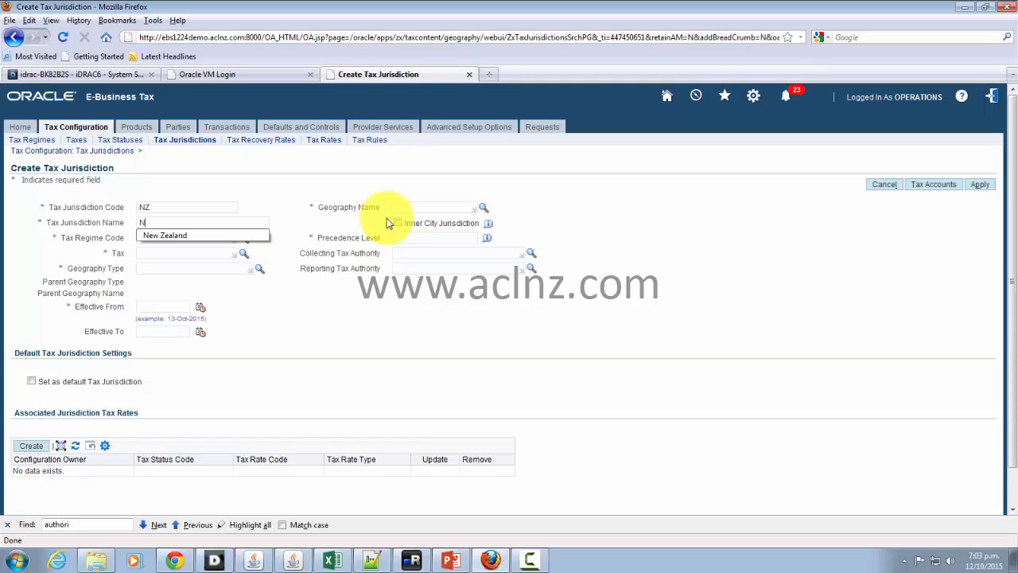
{"action": "left_click", "coordinate": [165, 235]}
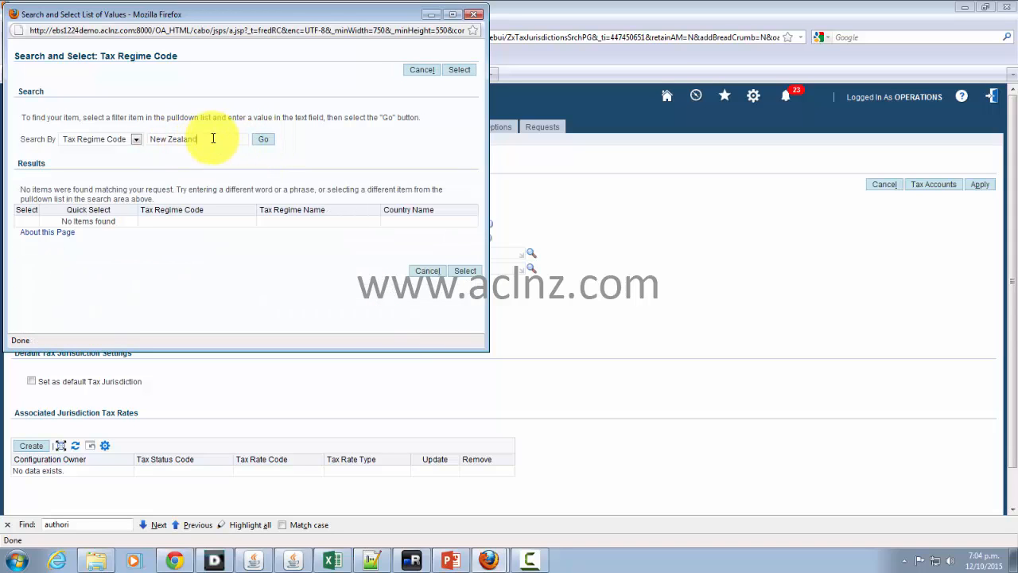
Select regime NZ, tax GENERAL SALES TAX and geography type COUNTRY through the lookups.
{"action": "type", "text": "Ne"}
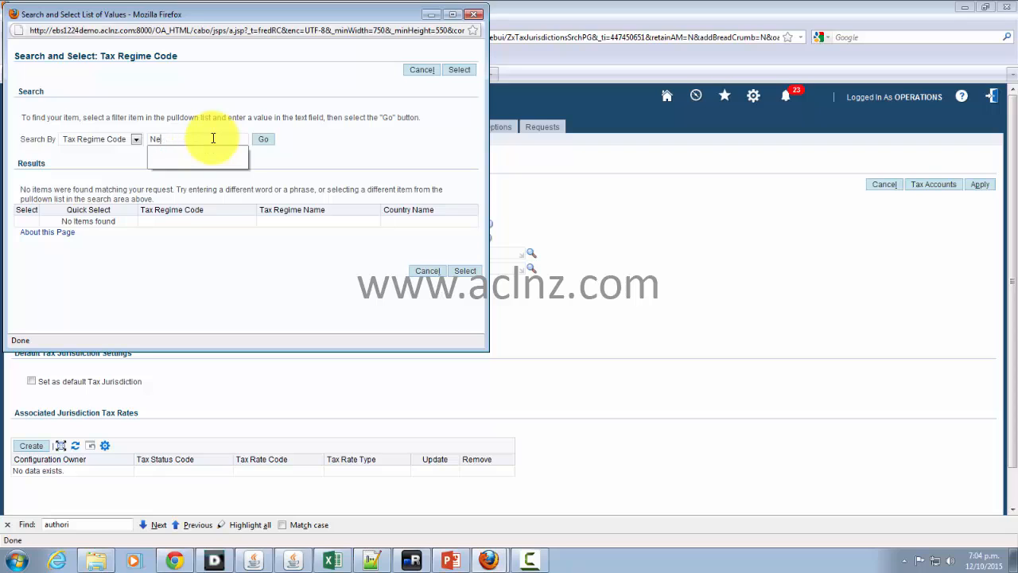
{"action": "left_click", "coordinate": [262, 139]}
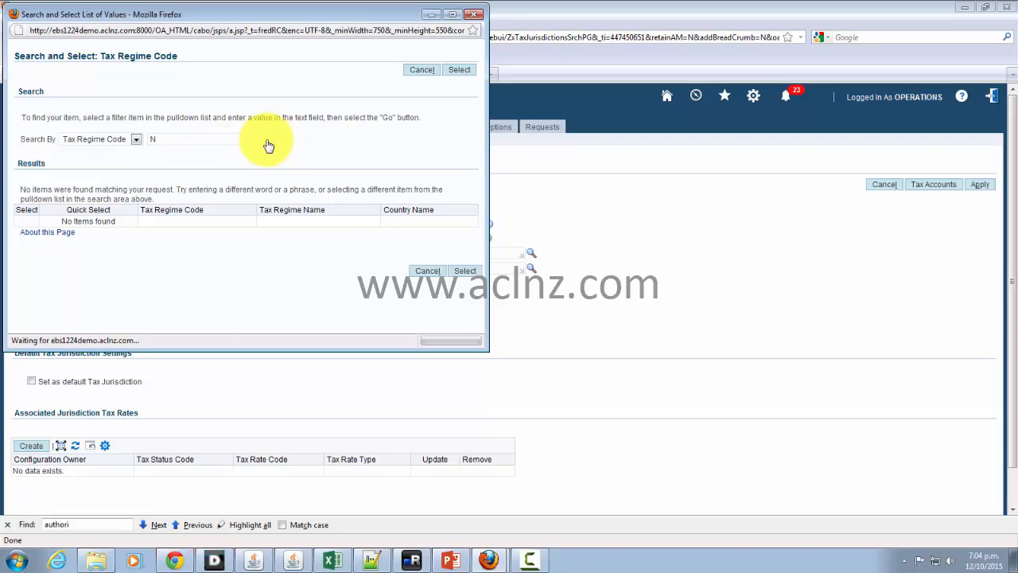
{"action": "left_click", "coordinate": [263, 139]}
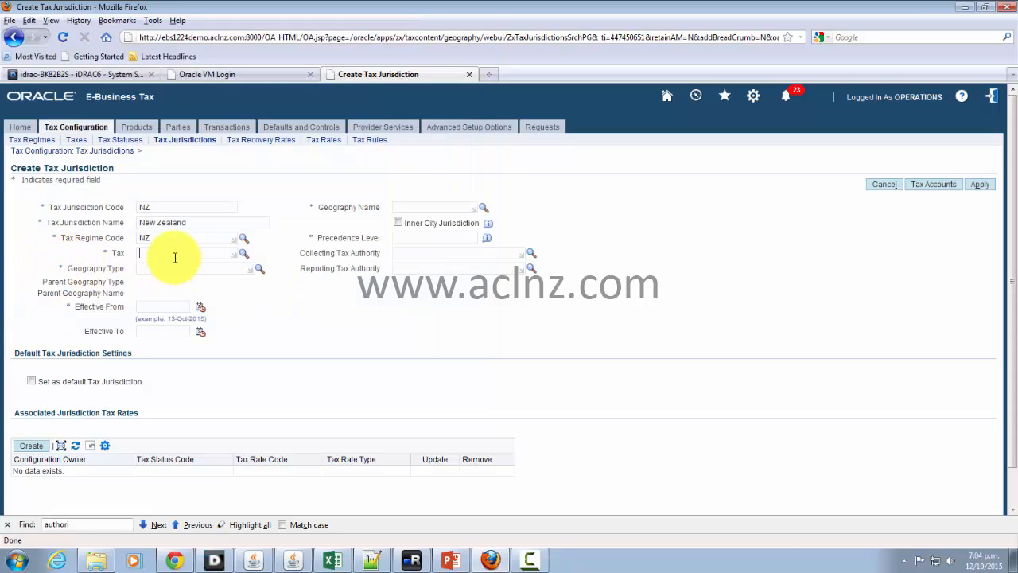
{"action": "left_click", "coordinate": [244, 253]}
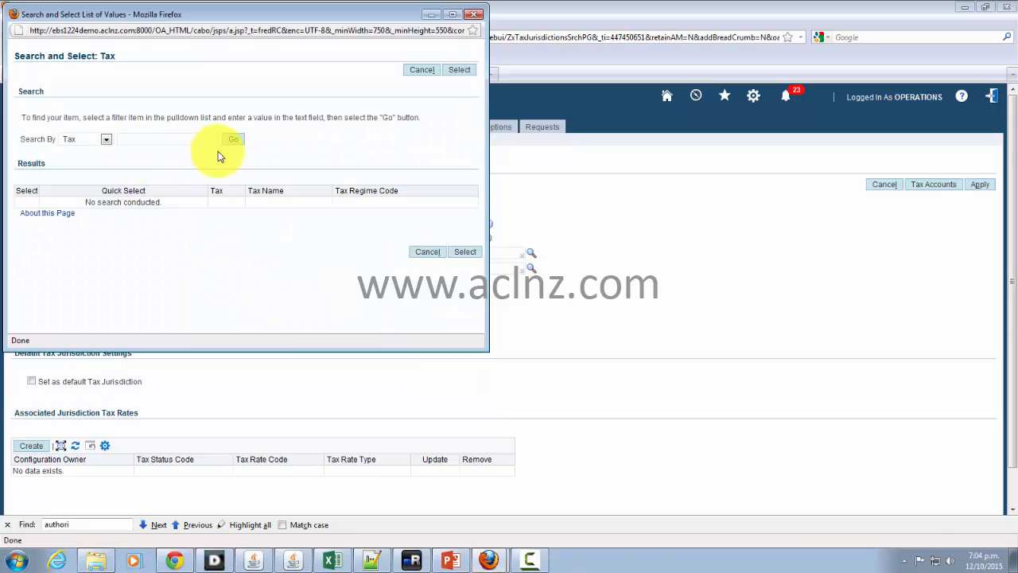
{"action": "left_click", "coordinate": [233, 139]}
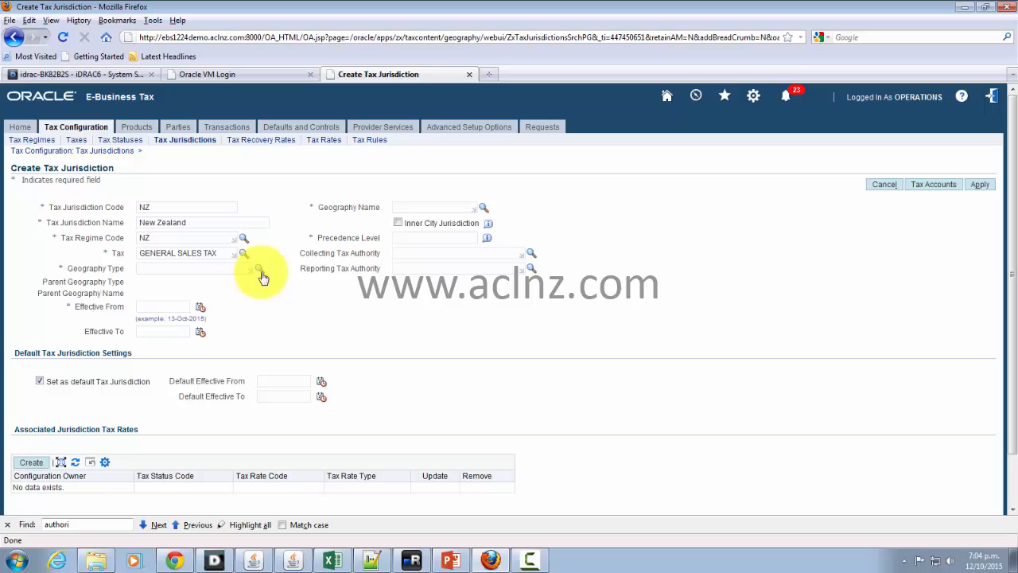
{"action": "left_click", "coordinate": [257, 269]}
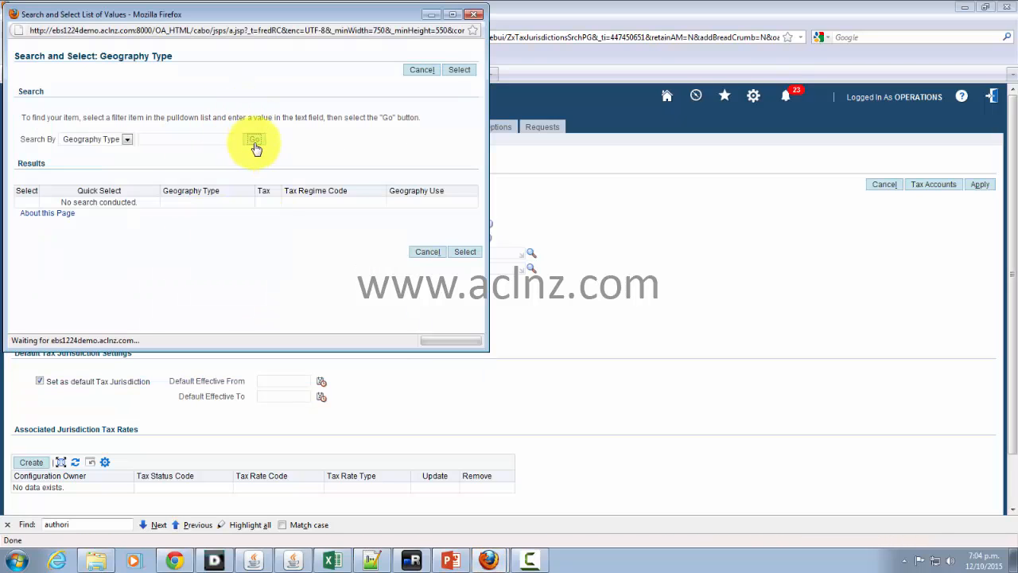
{"action": "left_click", "coordinate": [254, 138]}
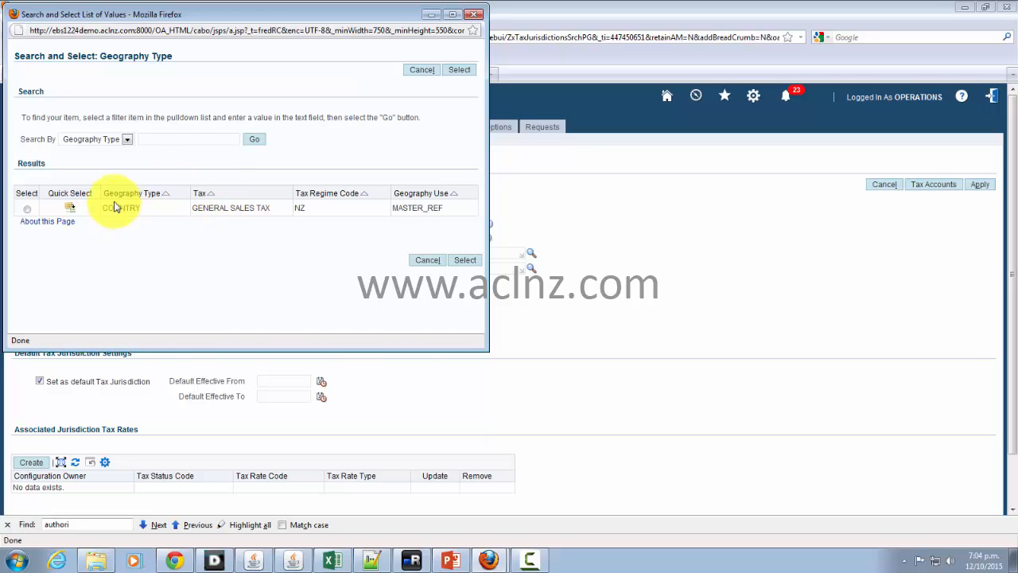
{"action": "mouse_move", "coordinate": [121, 208]}
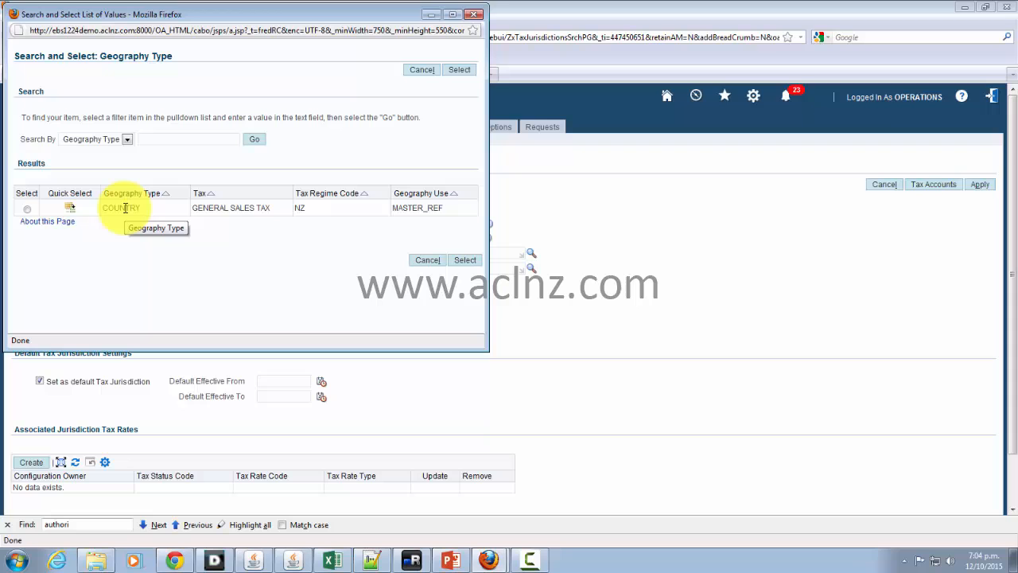
{"action": "mouse_move", "coordinate": [102, 221]}
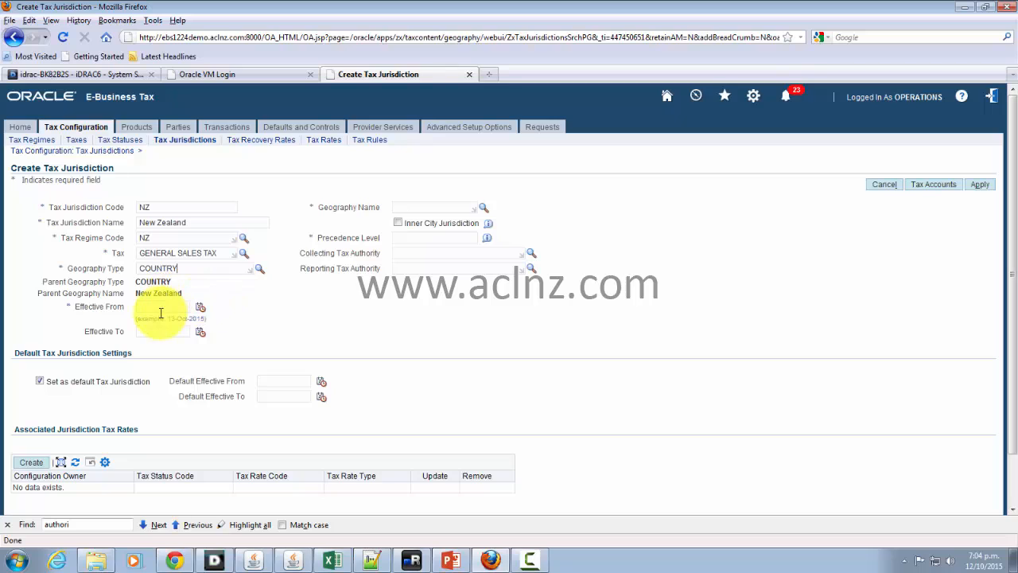
Enter effective date 01-Jan-2000 and choose New Zealand as the Geography Name.
{"action": "type", "text": "01-Jan-2000"}
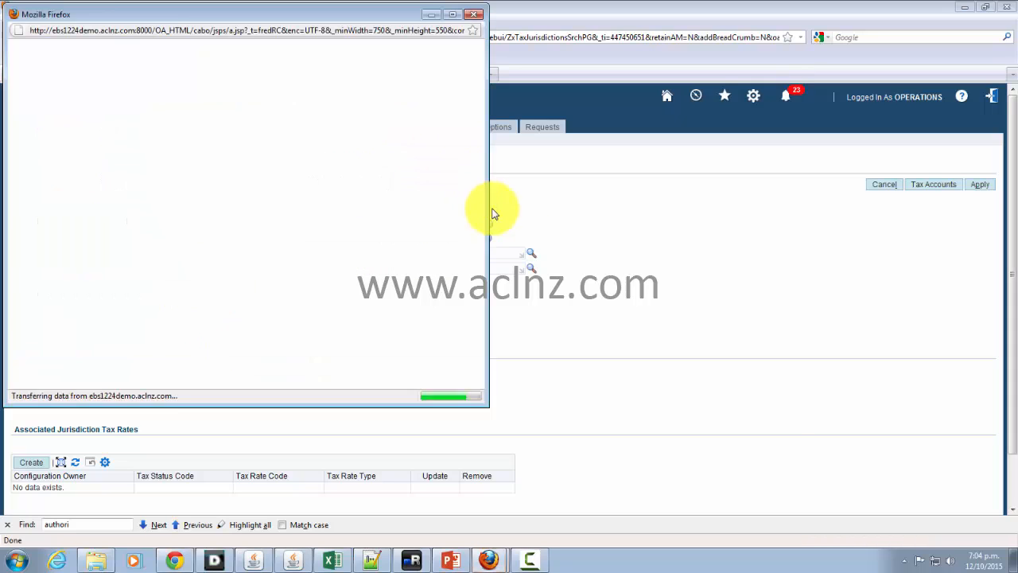
{"action": "left_click", "coordinate": [532, 253]}
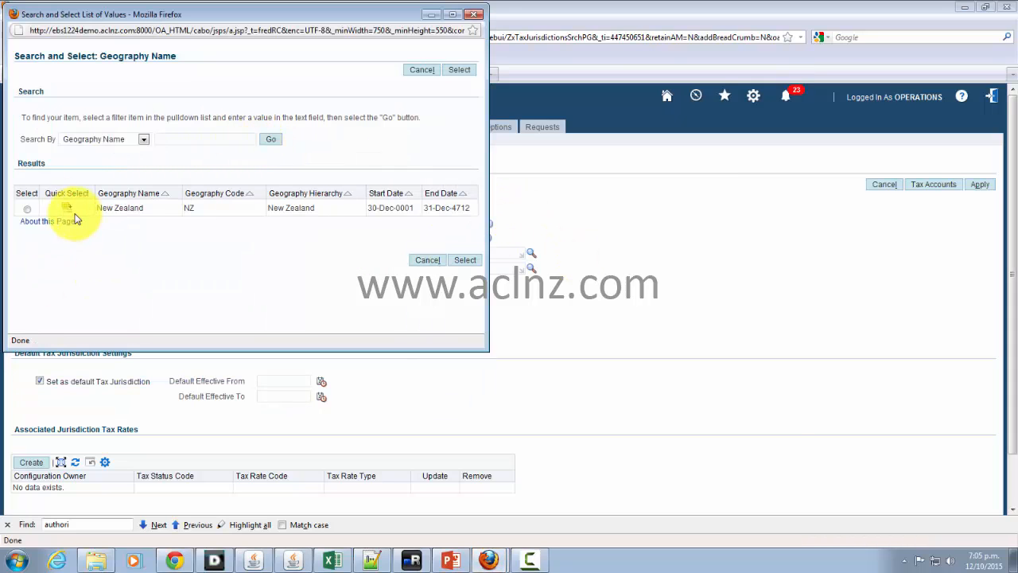
{"action": "mouse_move", "coordinate": [68, 211]}
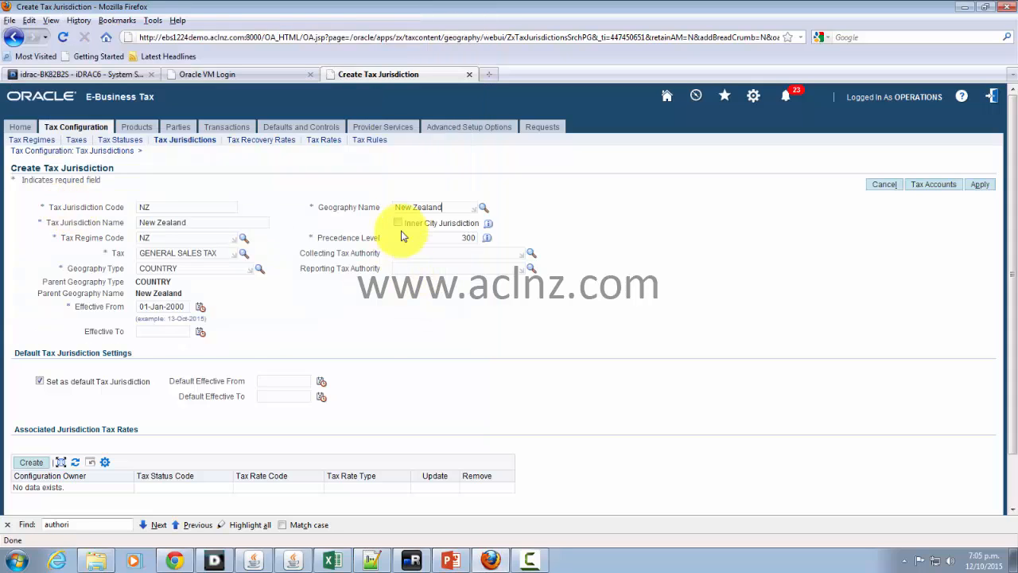
{"action": "mouse_move", "coordinate": [667, 374]}
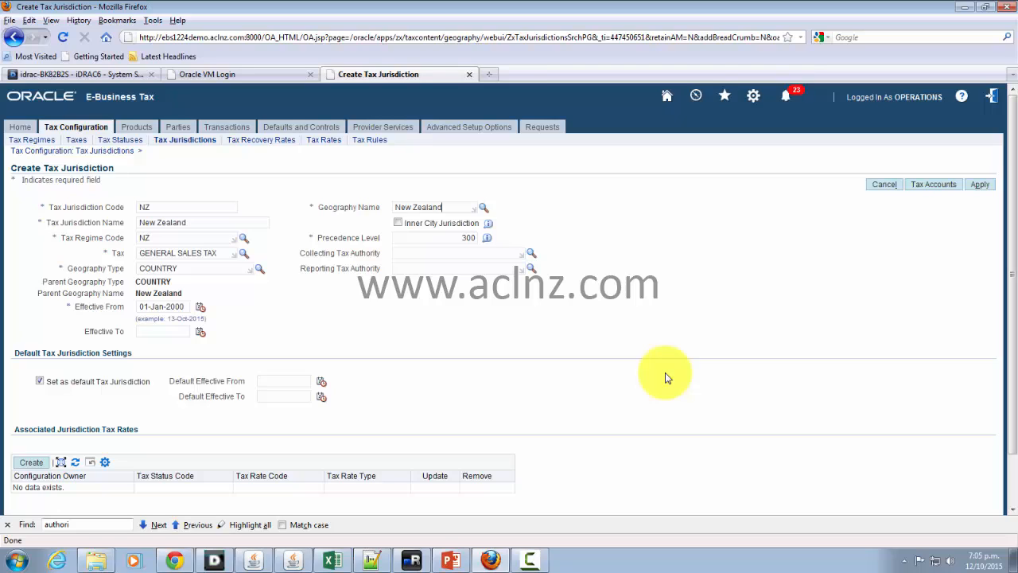
{"action": "mouse_move", "coordinate": [744, 339]}
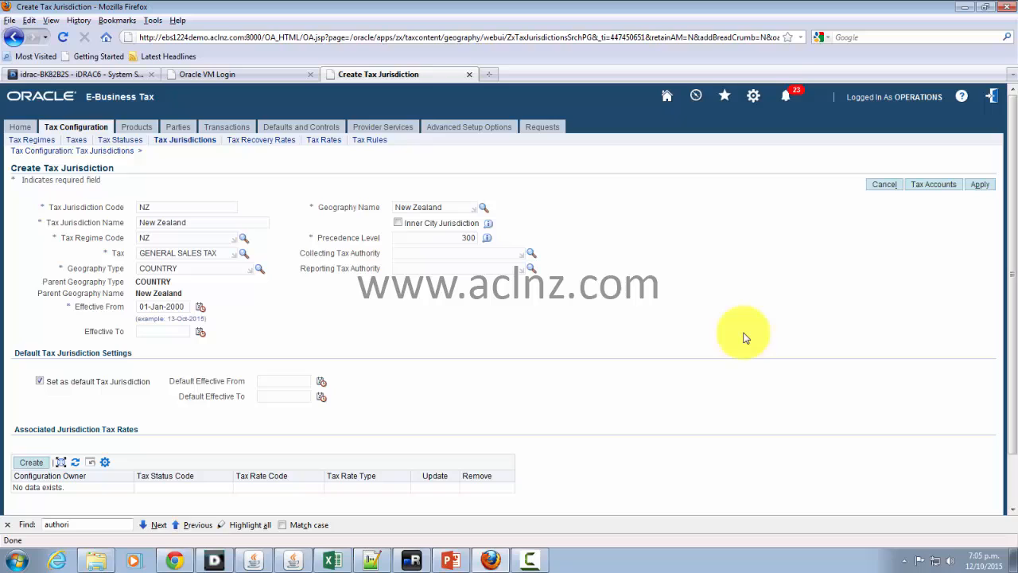
{"action": "scroll", "scroll_direction": "down", "scroll_amount": 3}
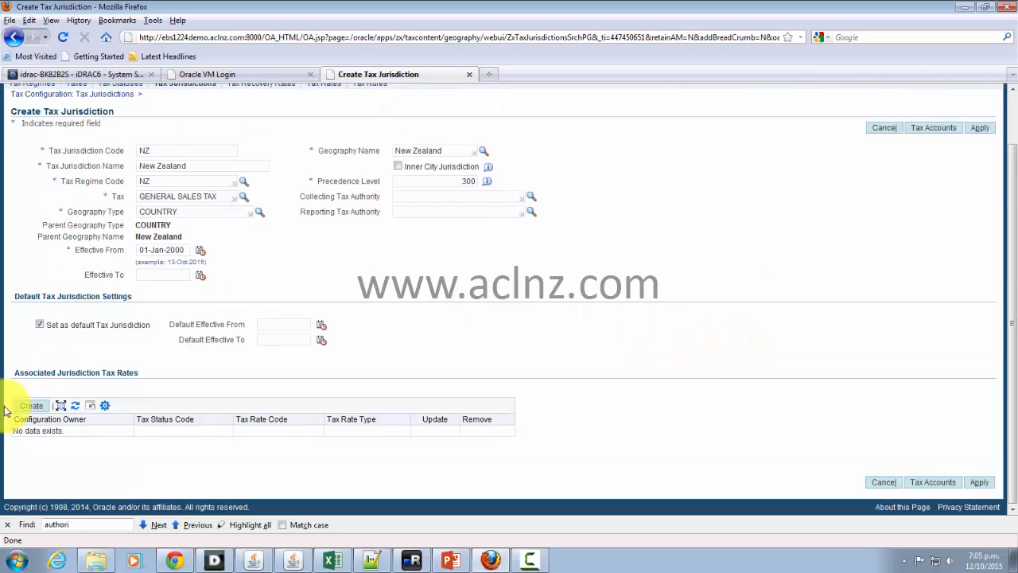
{"action": "mouse_move", "coordinate": [12, 380]}
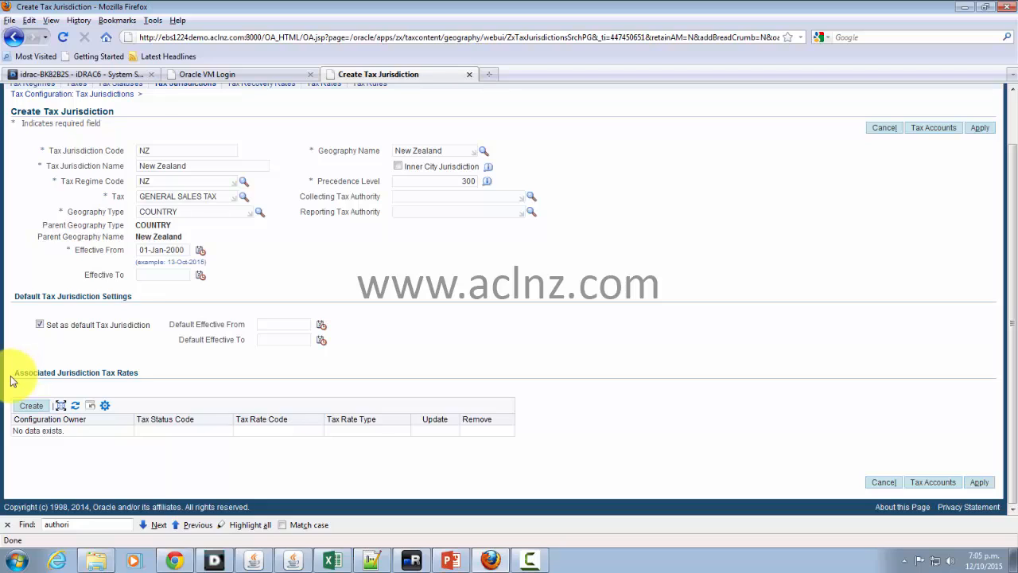
{"action": "left_click", "coordinate": [434, 150]}
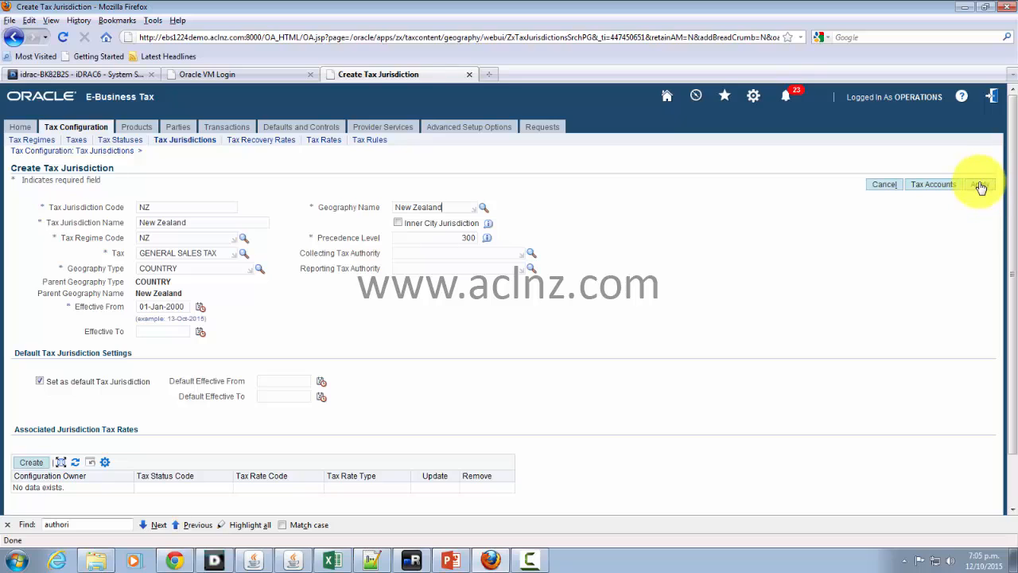
Save the NZ jurisdiction, search New Zealand tax rates, and open GST - STANDARD for update.
{"action": "left_click", "coordinate": [981, 183]}
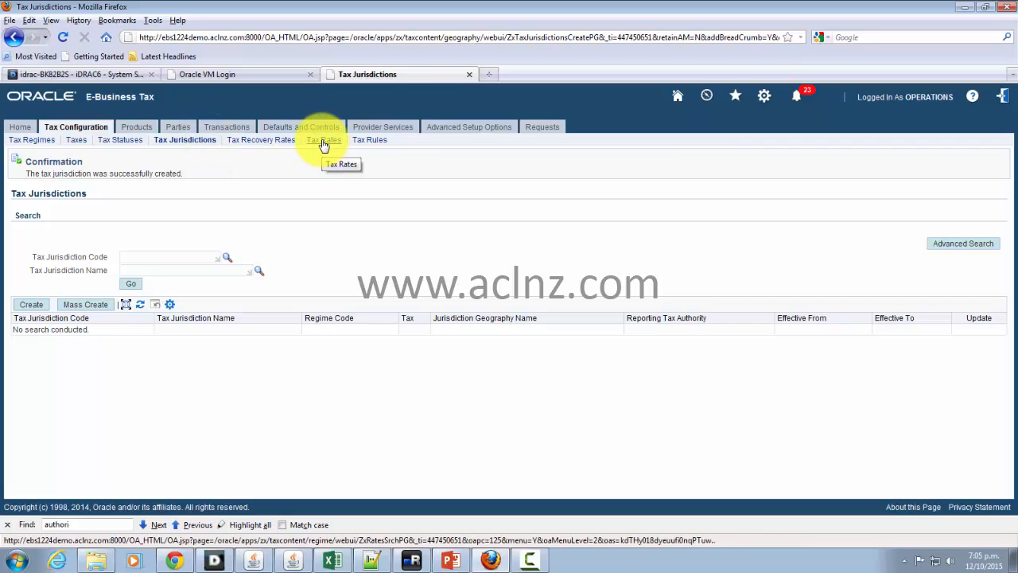
{"action": "left_click", "coordinate": [320, 139]}
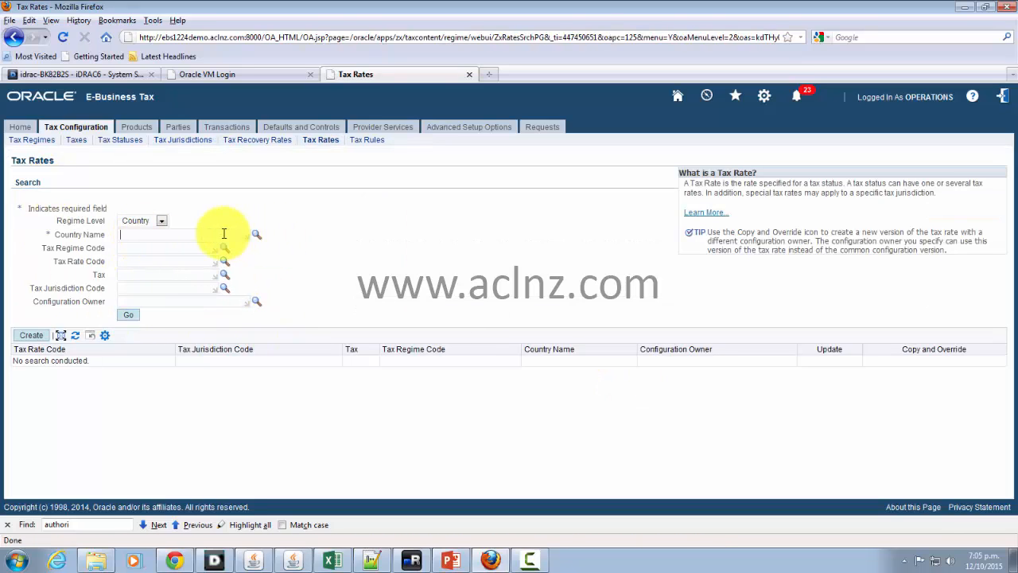
{"action": "type", "text": "New Zealand"}
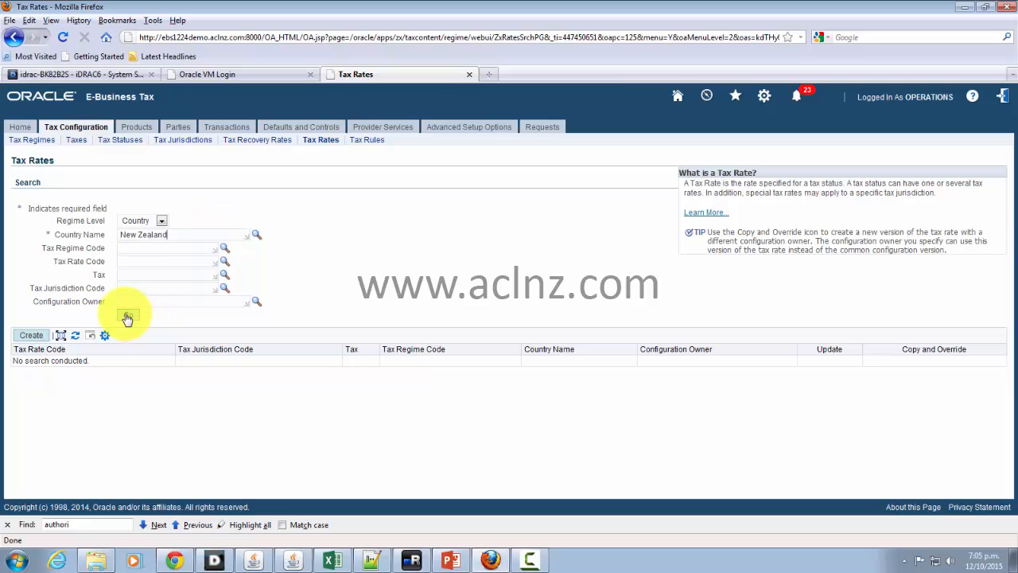
{"action": "left_click", "coordinate": [128, 314]}
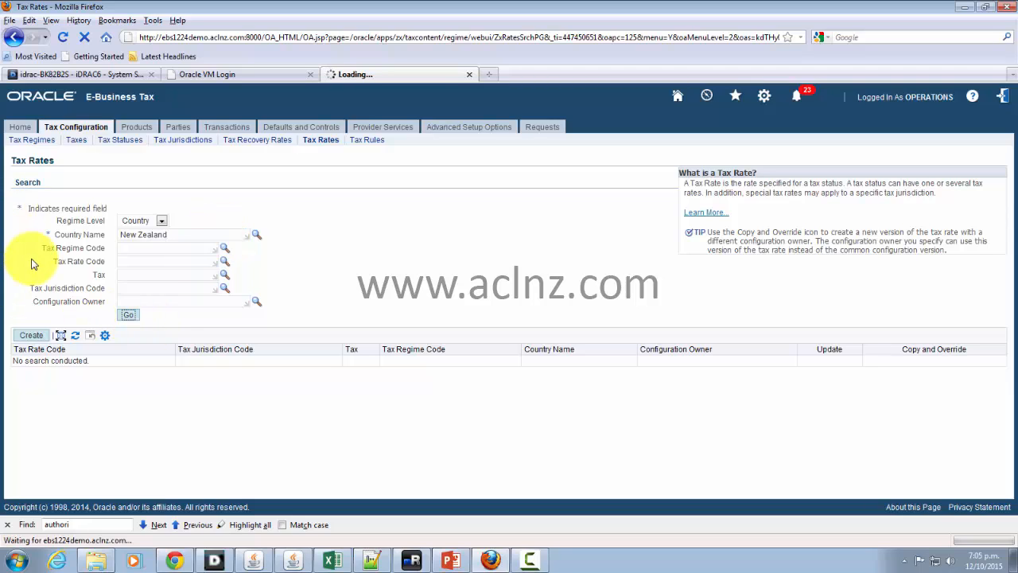
{"action": "mouse_move", "coordinate": [452, 560]}
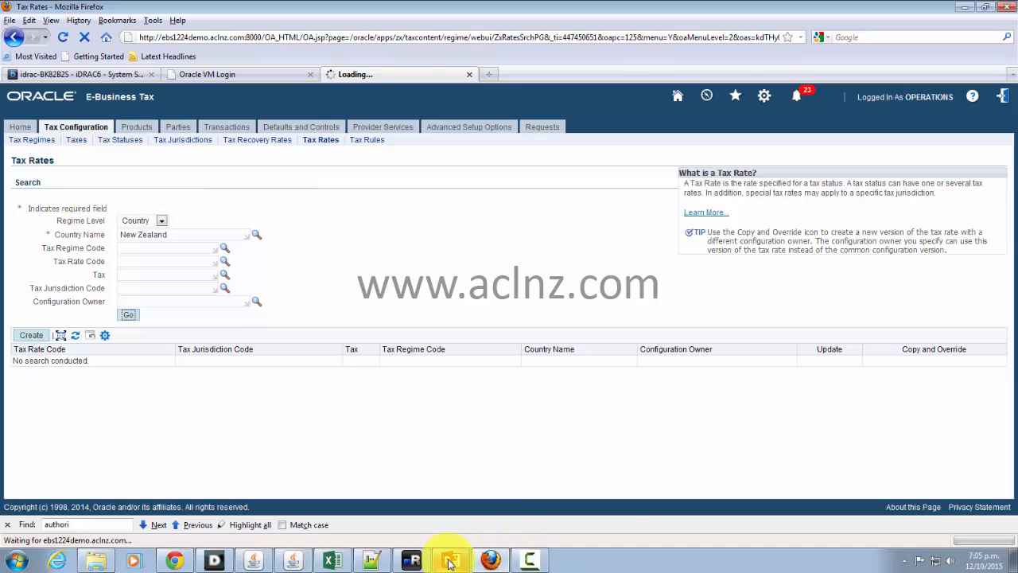
{"action": "left_click", "coordinate": [449, 561]}
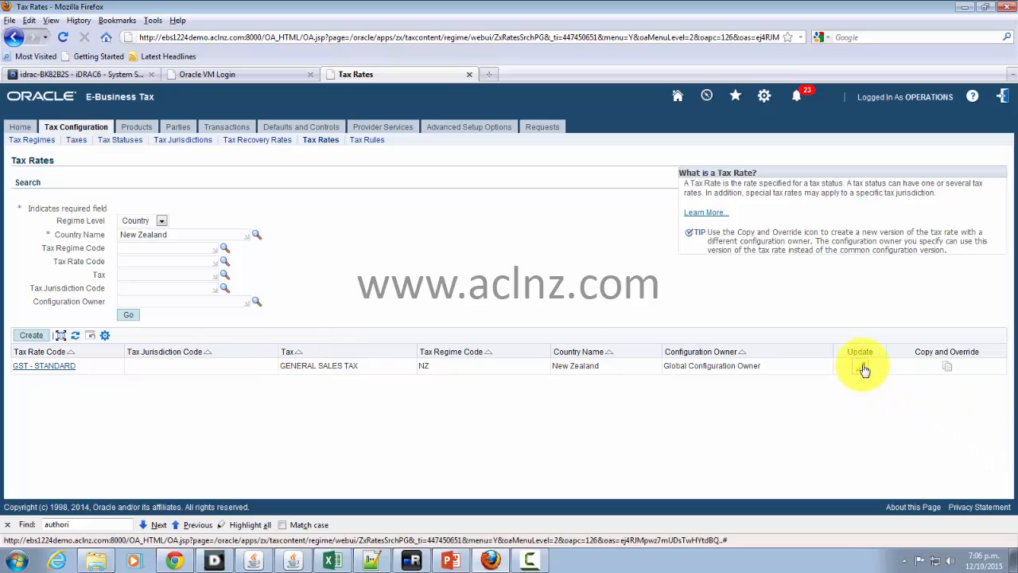
{"action": "left_click", "coordinate": [860, 365]}
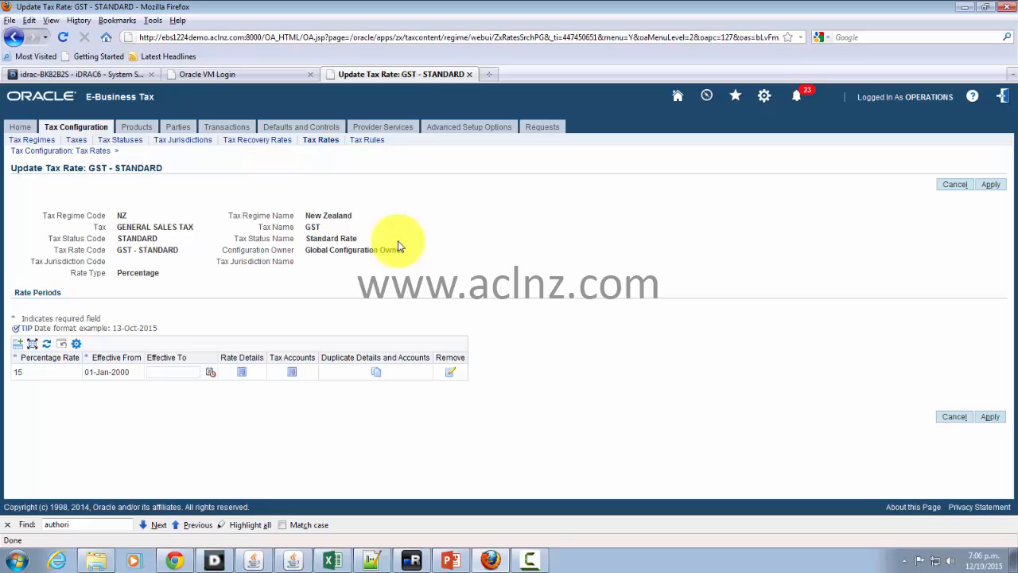
{"action": "mouse_move", "coordinate": [48, 266]}
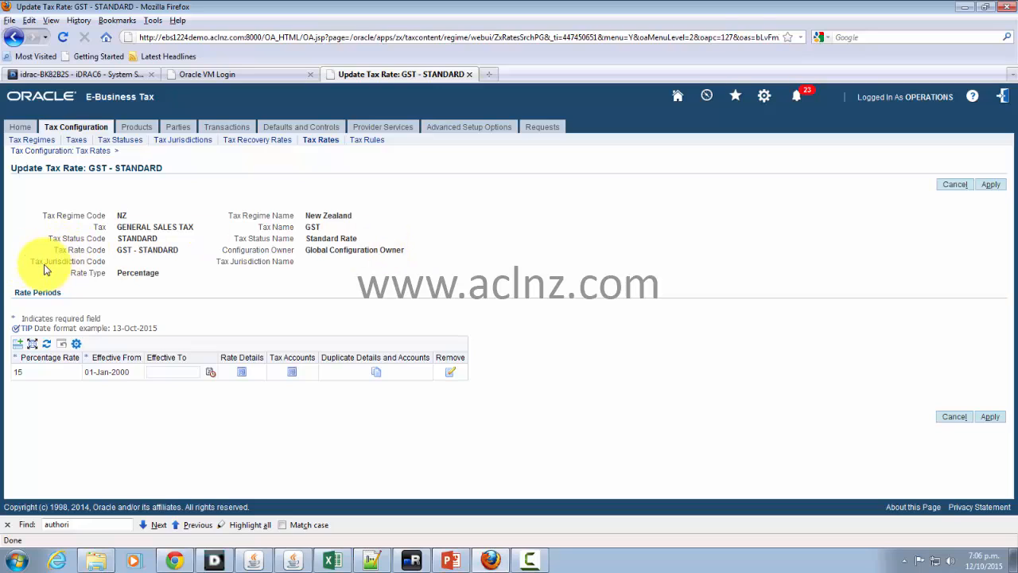
{"action": "mouse_move", "coordinate": [36, 269]}
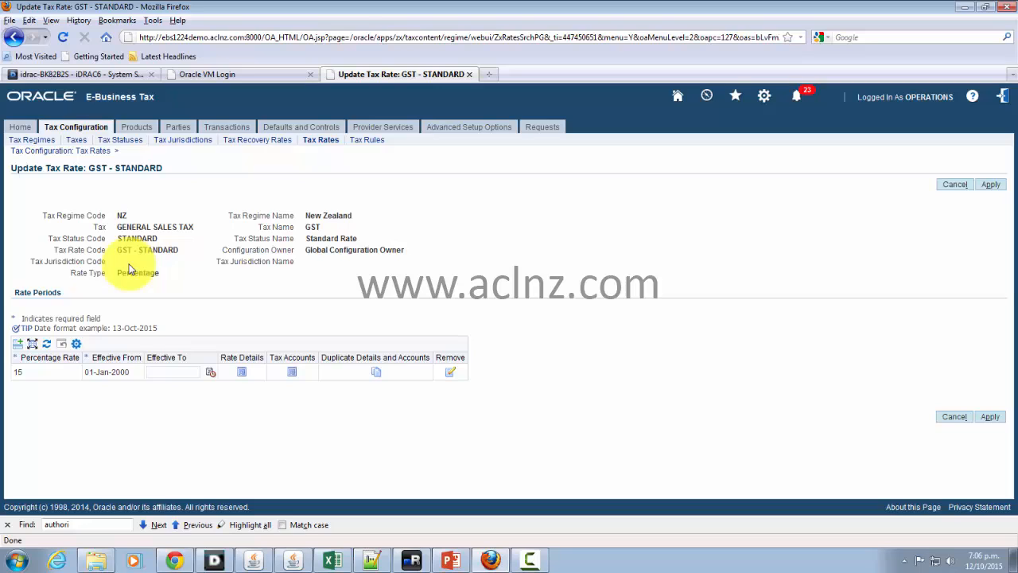
{"action": "mouse_move", "coordinate": [179, 152]}
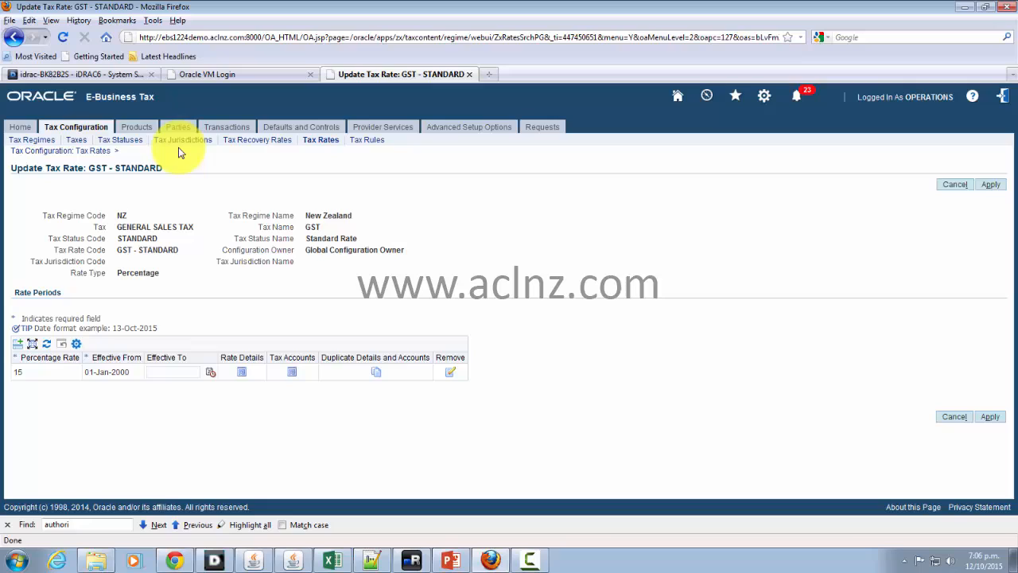
Open the New Zealand jurisdiction for update and create an associated tax rate.
{"action": "left_click", "coordinate": [183, 139]}
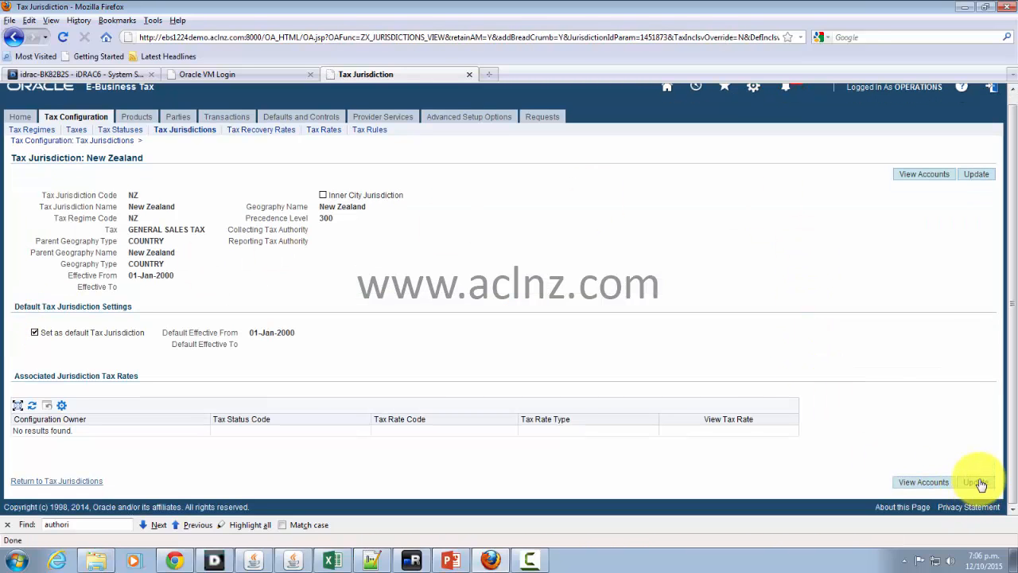
{"action": "left_click", "coordinate": [977, 482]}
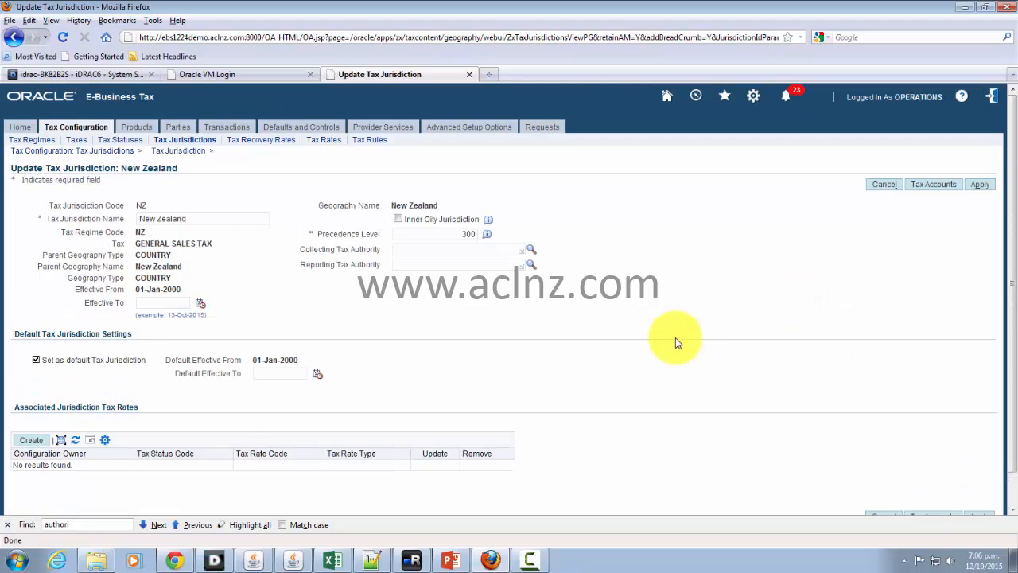
{"action": "left_click", "coordinate": [31, 439]}
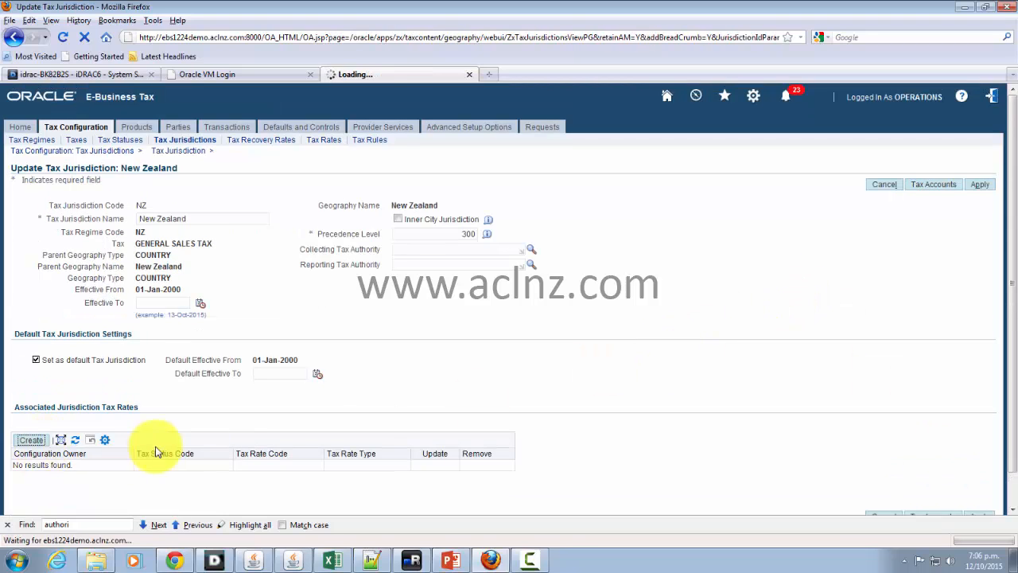
{"action": "left_click", "coordinate": [30, 440]}
{"action": "type", "text": "1"}
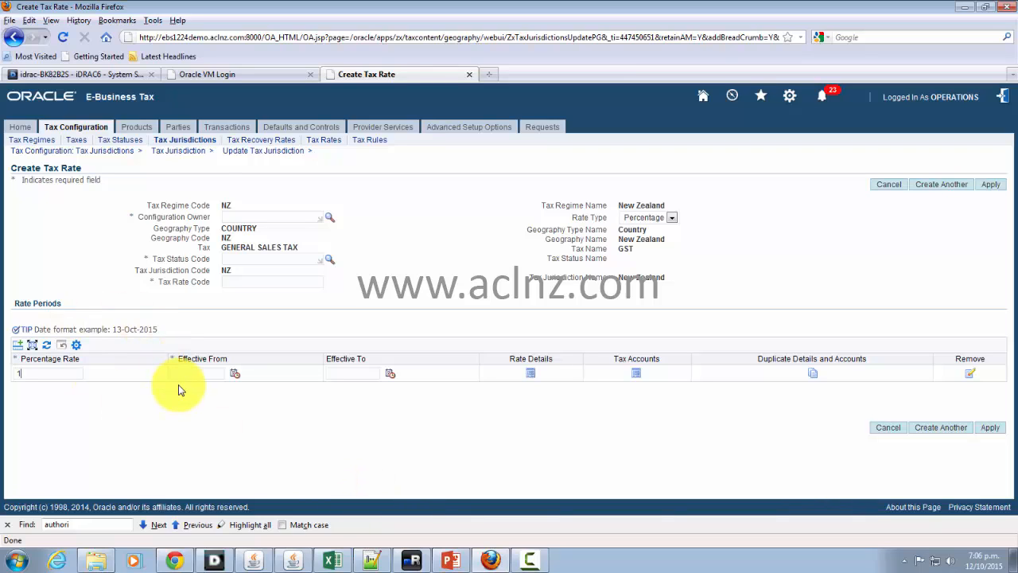
Save a 15% GST - STANDARD rate: Global Configuration Owner, STANDARD status, effective 01-Jan-2000.
{"action": "type", "text": "5"}
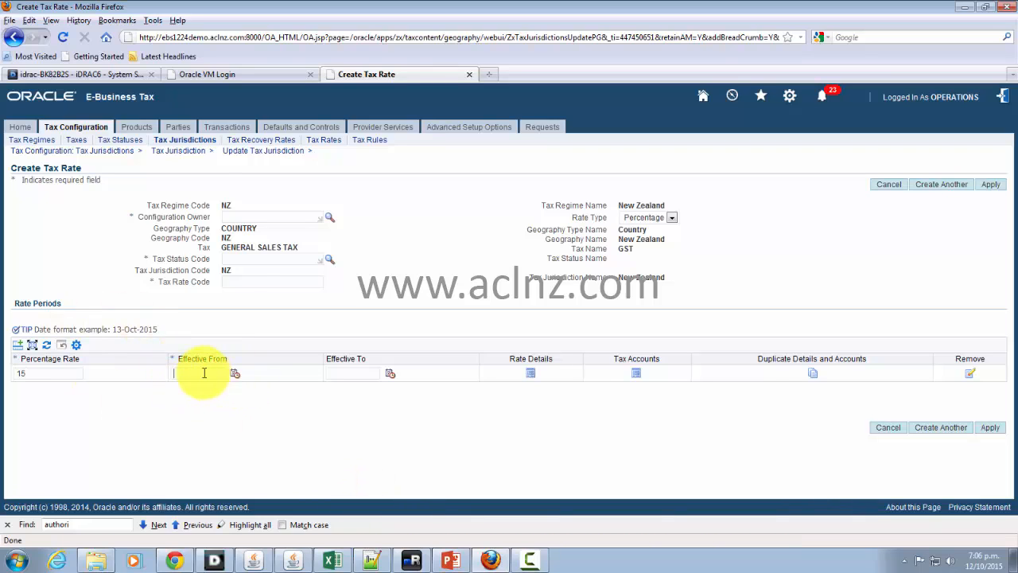
{"action": "mouse_move", "coordinate": [772, 245]}
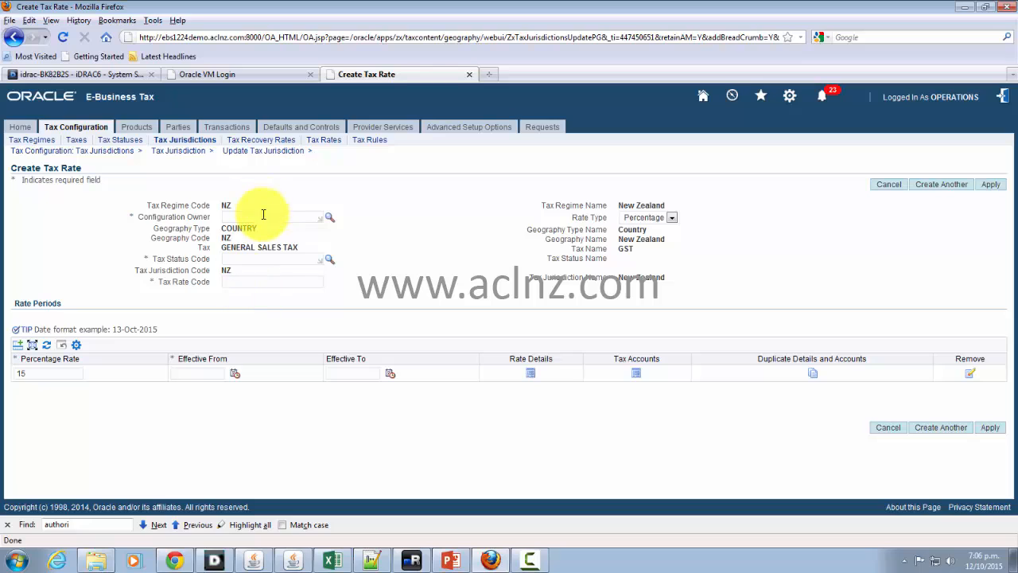
{"action": "mouse_move", "coordinate": [317, 179]}
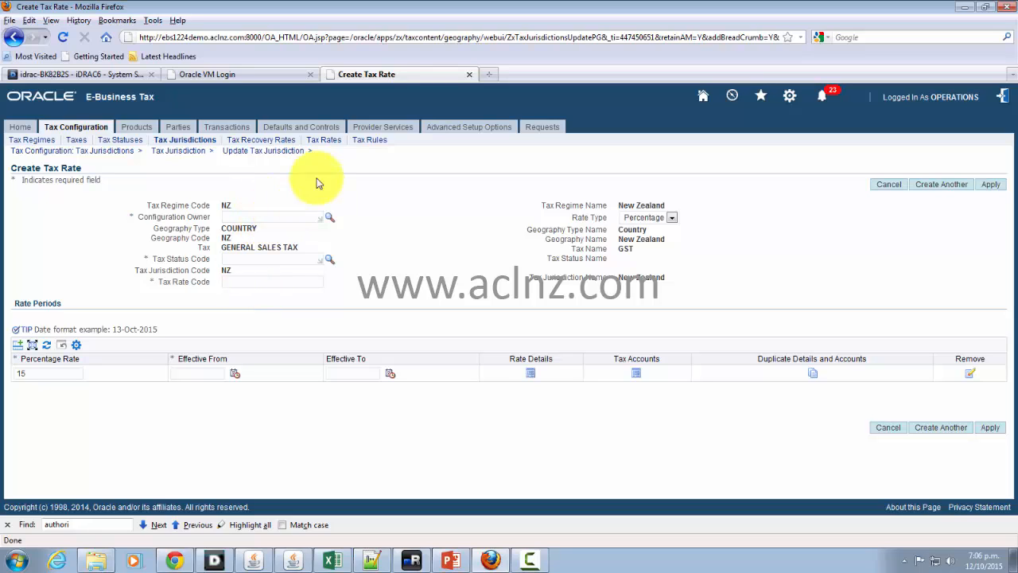
{"action": "mouse_move", "coordinate": [286, 273]}
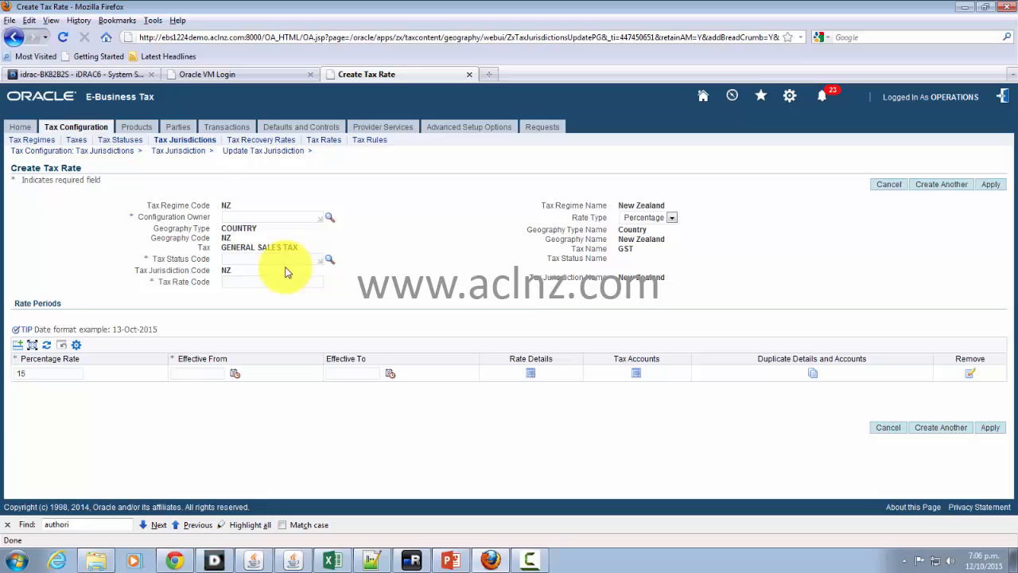
{"action": "mouse_move", "coordinate": [270, 278]}
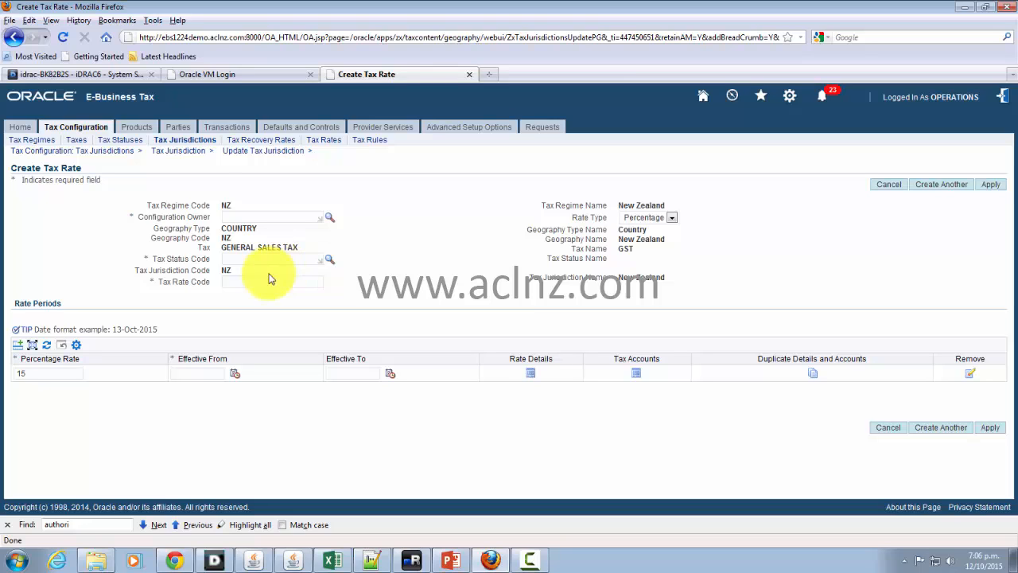
{"action": "mouse_move", "coordinate": [331, 207]}
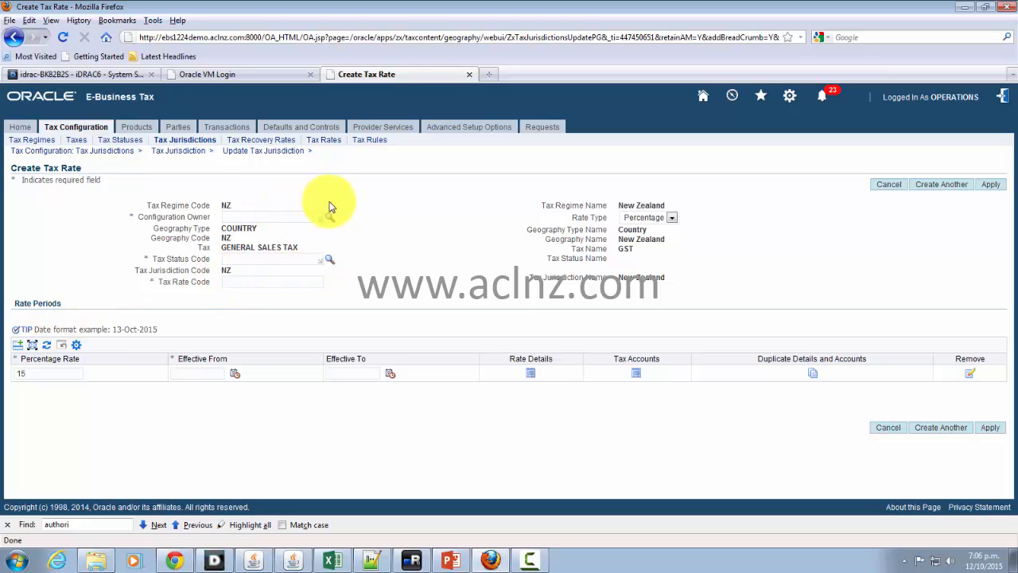
{"action": "left_click", "coordinate": [272, 217]}
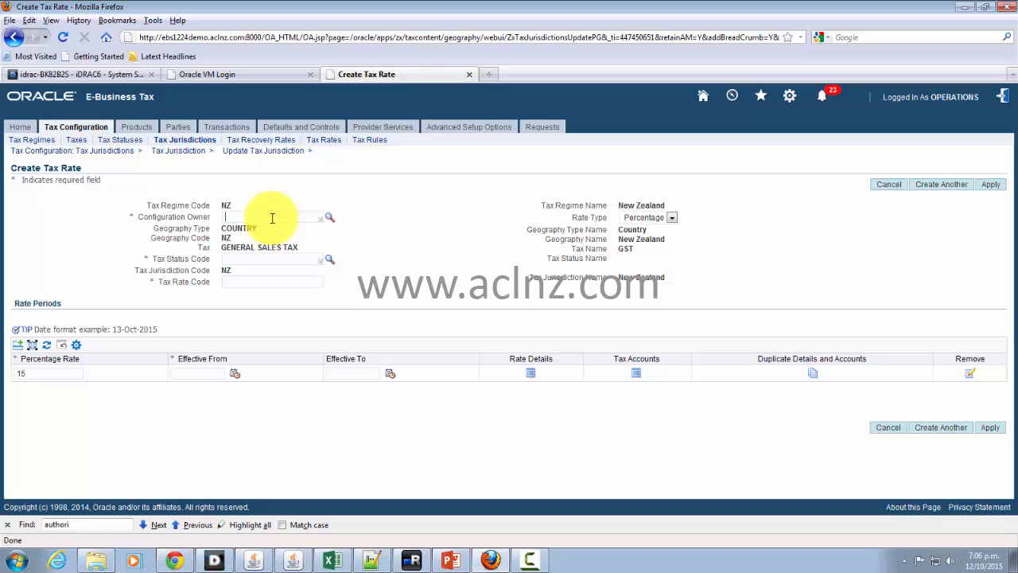
{"action": "left_click", "coordinate": [329, 217]}
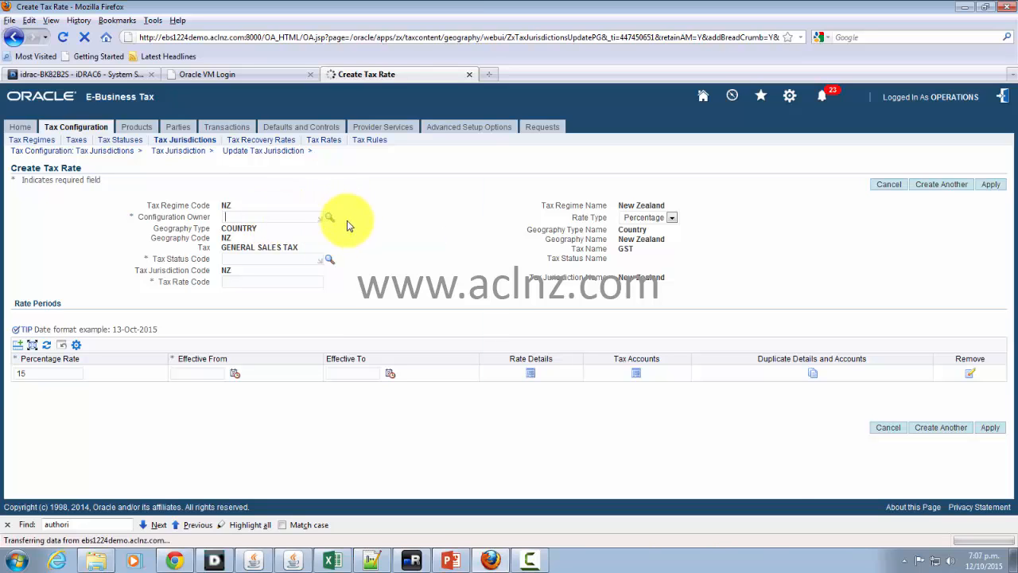
{"action": "left_click", "coordinate": [329, 218]}
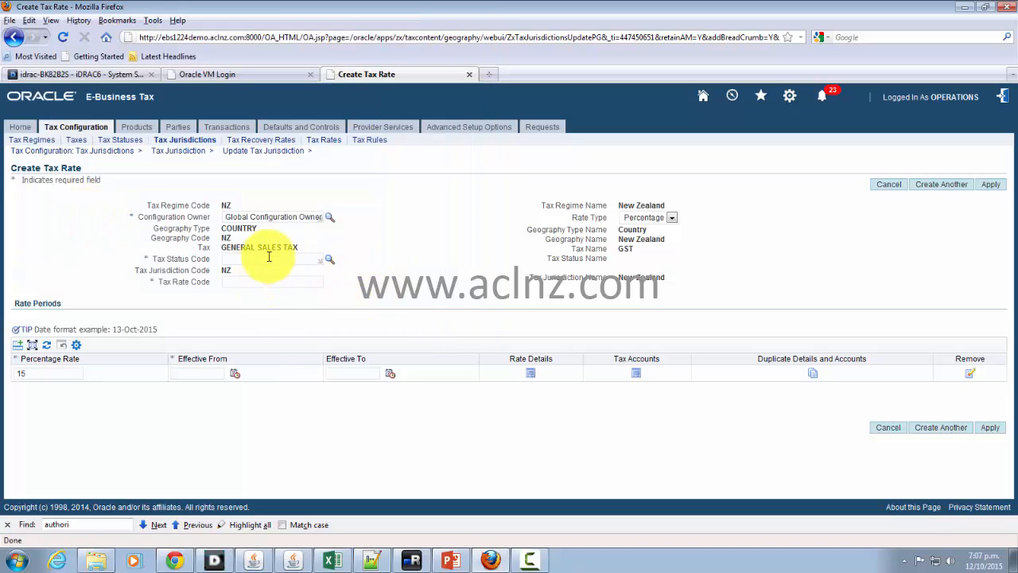
{"action": "left_click", "coordinate": [329, 259]}
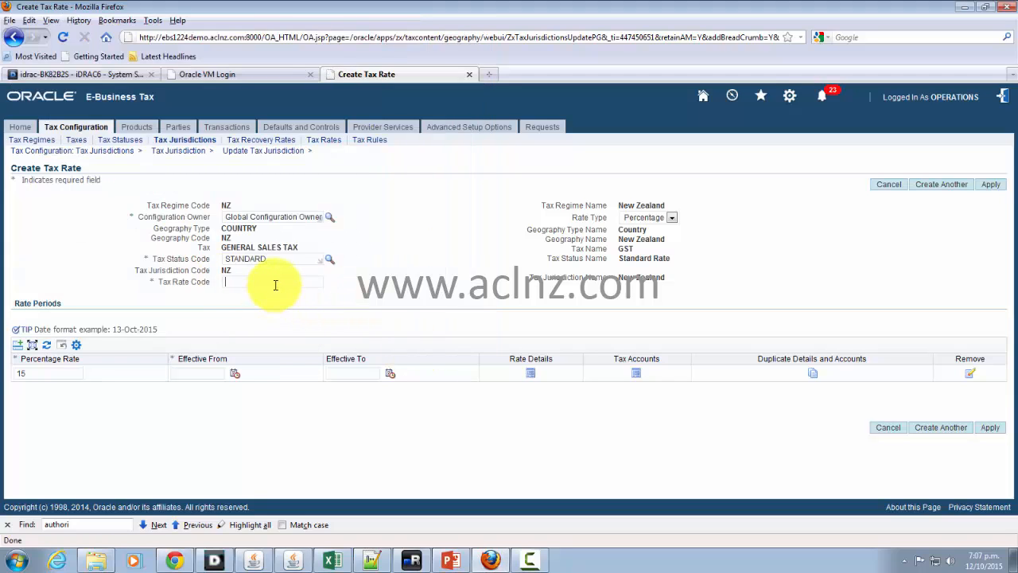
{"action": "left_click", "coordinate": [274, 283]}
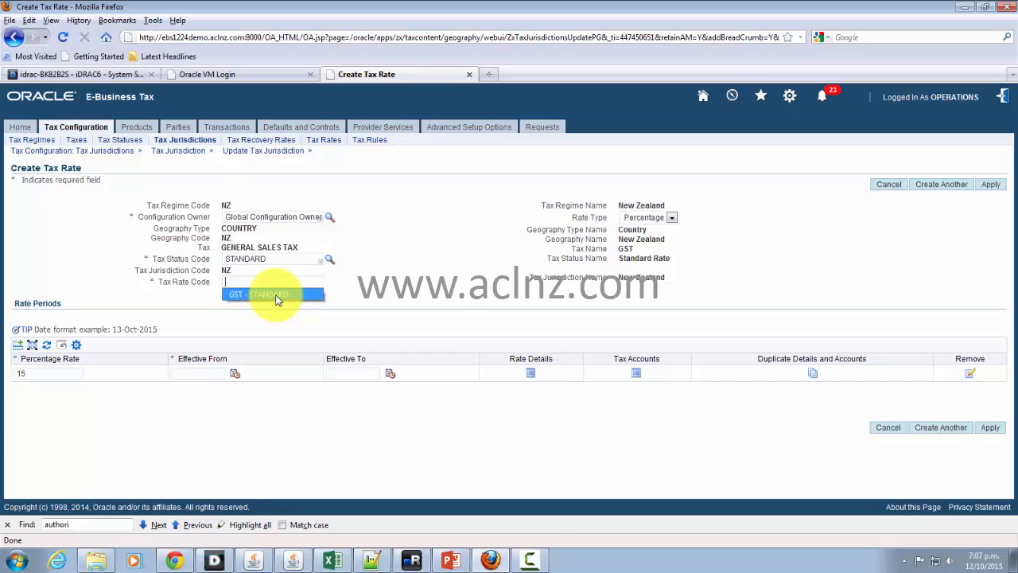
{"action": "left_click", "coordinate": [263, 294]}
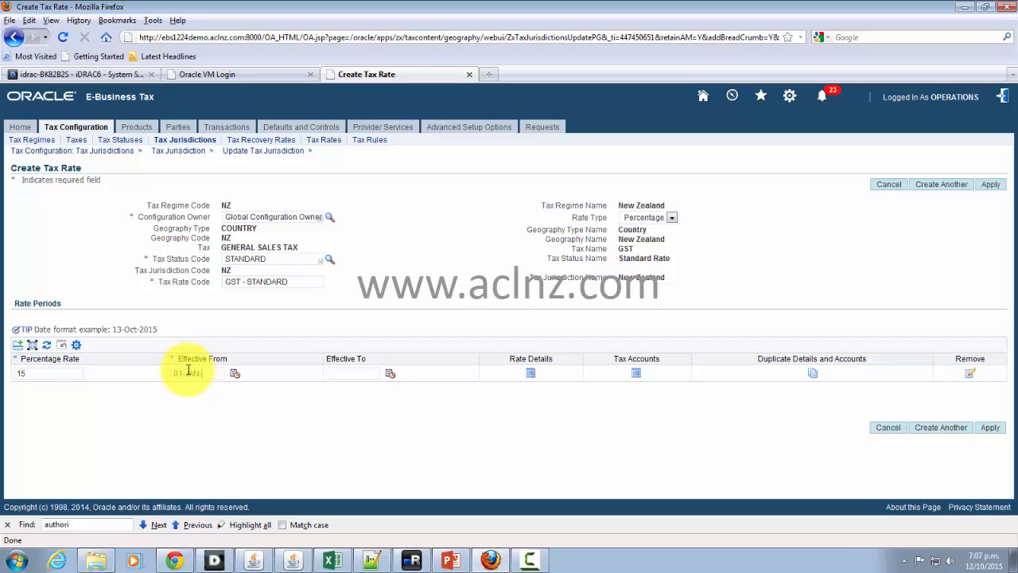
{"action": "type", "text": "01-Jan-2000"}
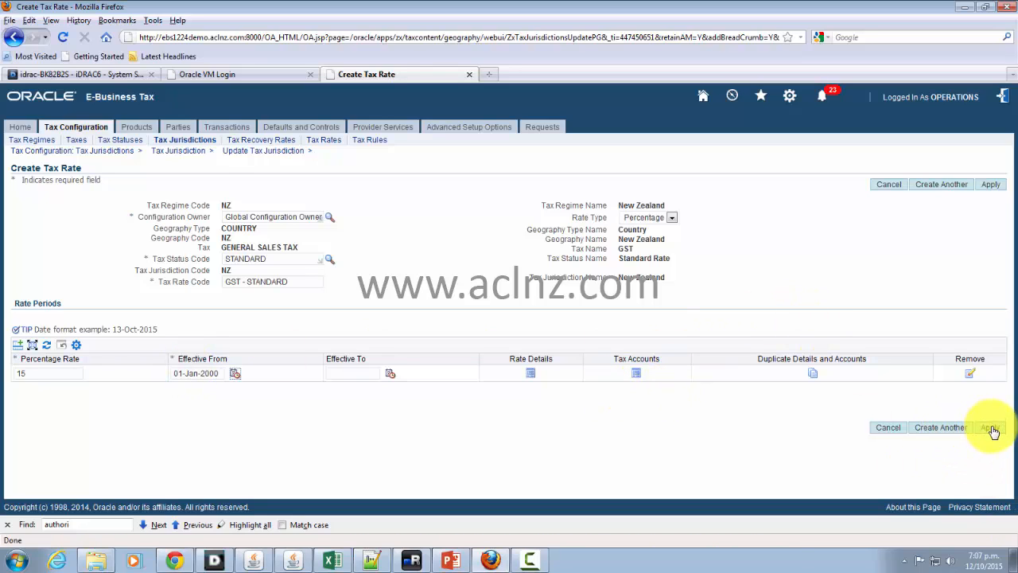
{"action": "left_click", "coordinate": [990, 428]}
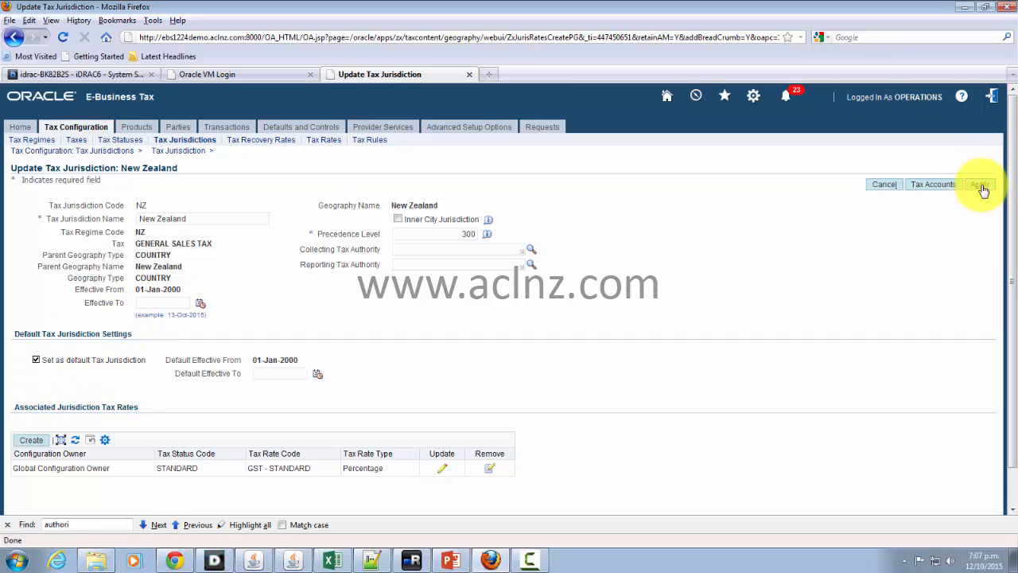
Apply the New Zealand jurisdiction update and return to the jurisdictions list.
{"action": "left_click", "coordinate": [980, 183]}
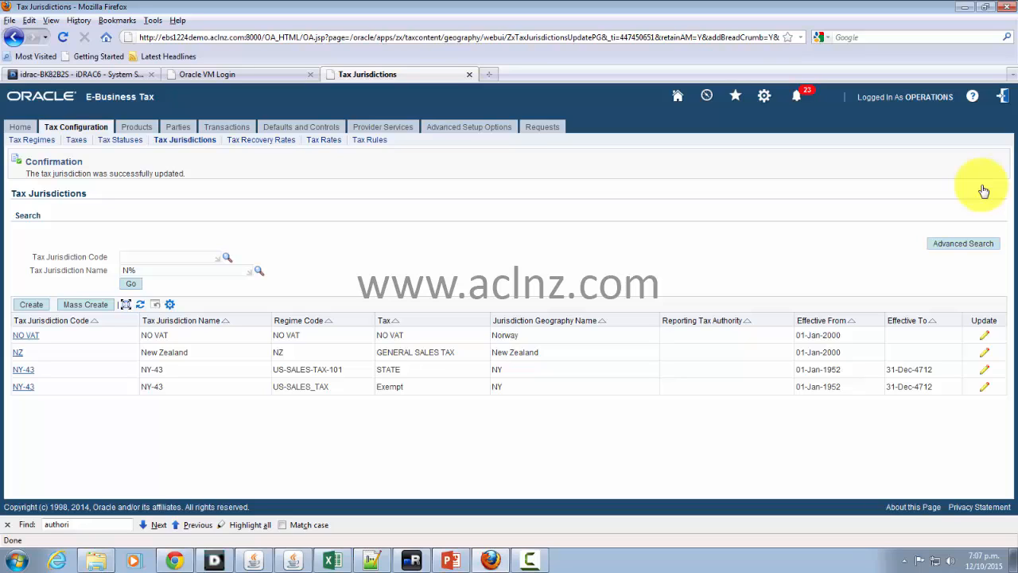
{"action": "mouse_move", "coordinate": [185, 139]}
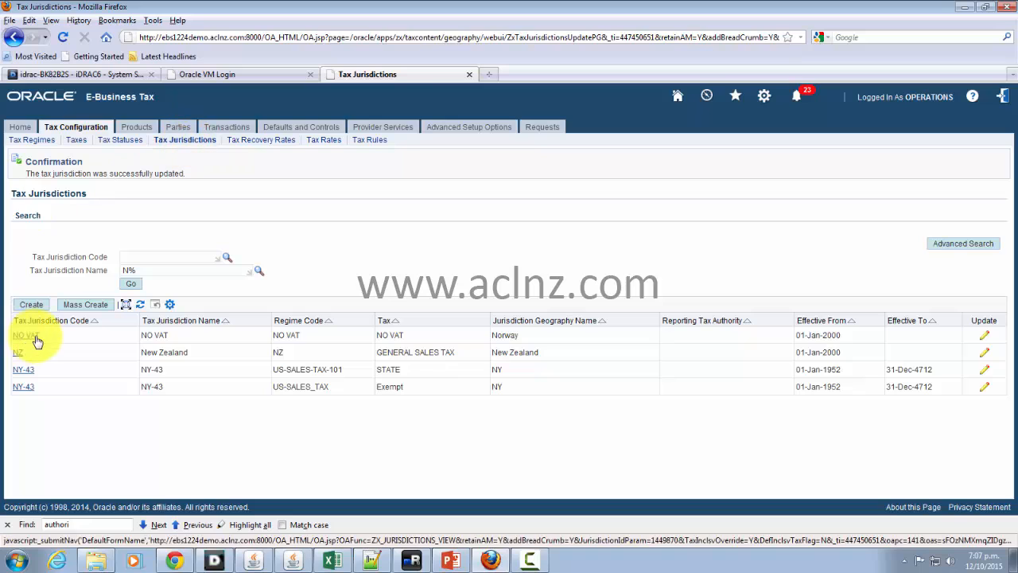
{"action": "left_click", "coordinate": [17, 351]}
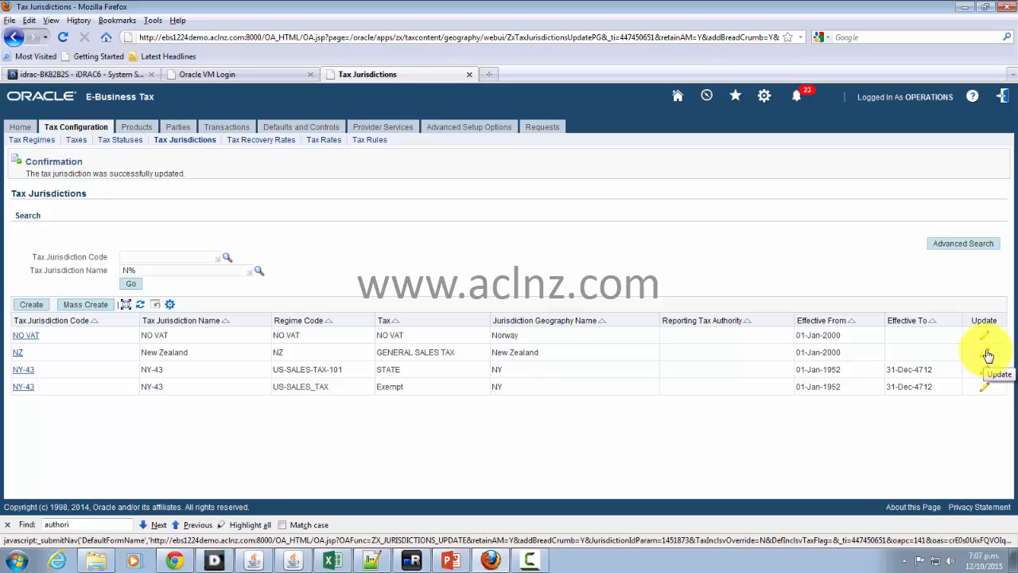
{"action": "left_click", "coordinate": [988, 352]}
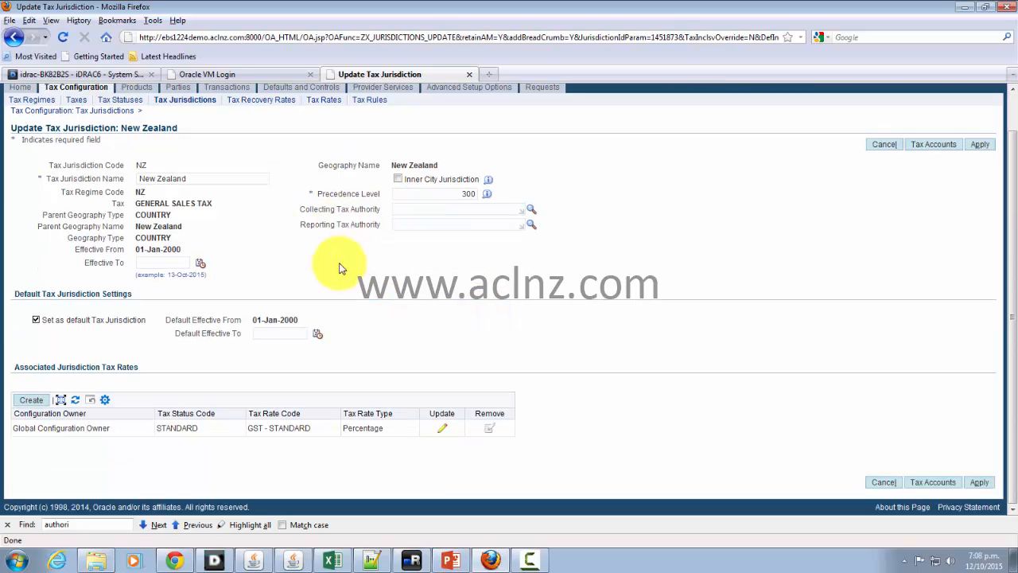
{"action": "mouse_move", "coordinate": [8, 394]}
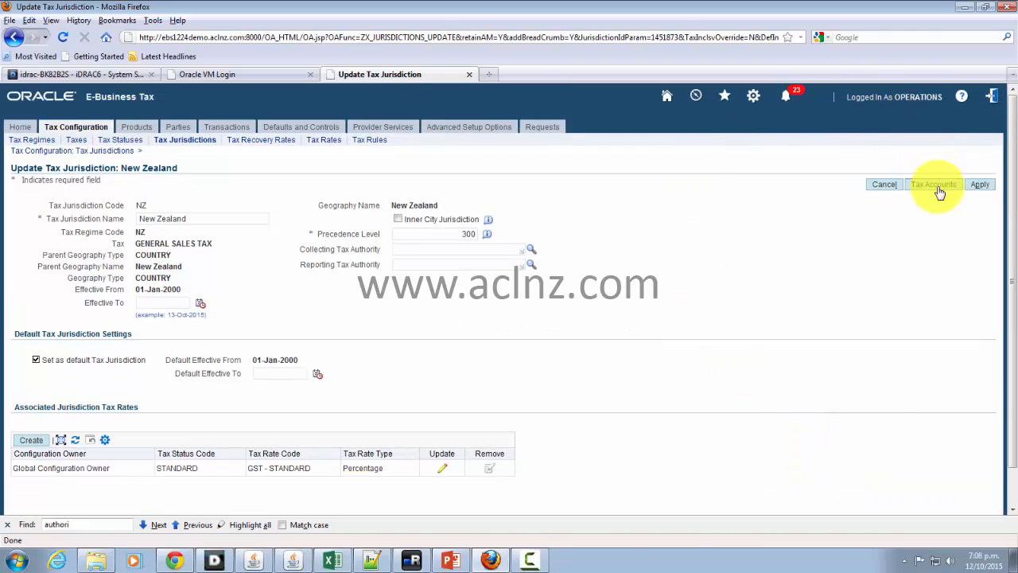
{"action": "left_click", "coordinate": [933, 184]}
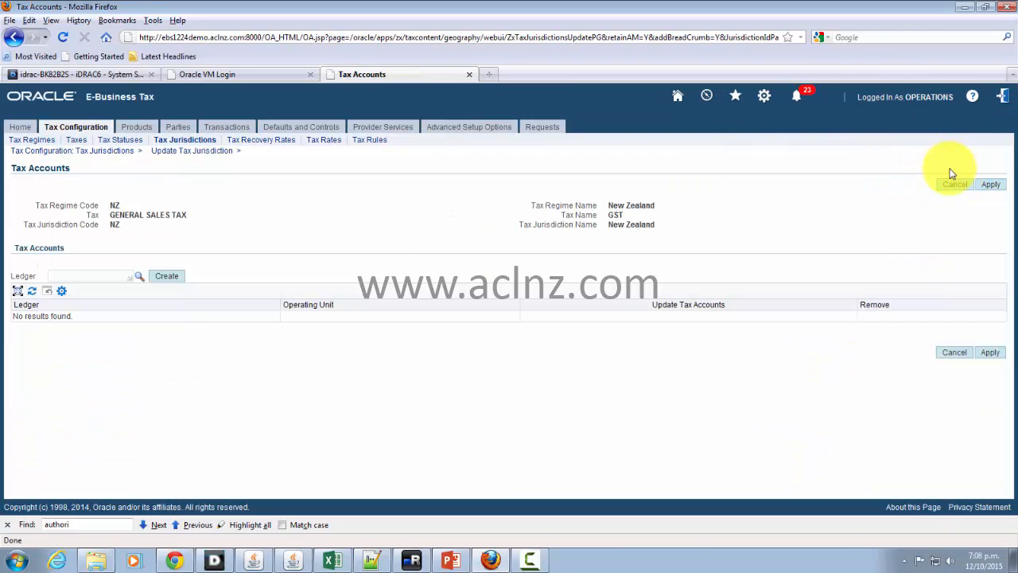
{"action": "mouse_move", "coordinate": [63, 368]}
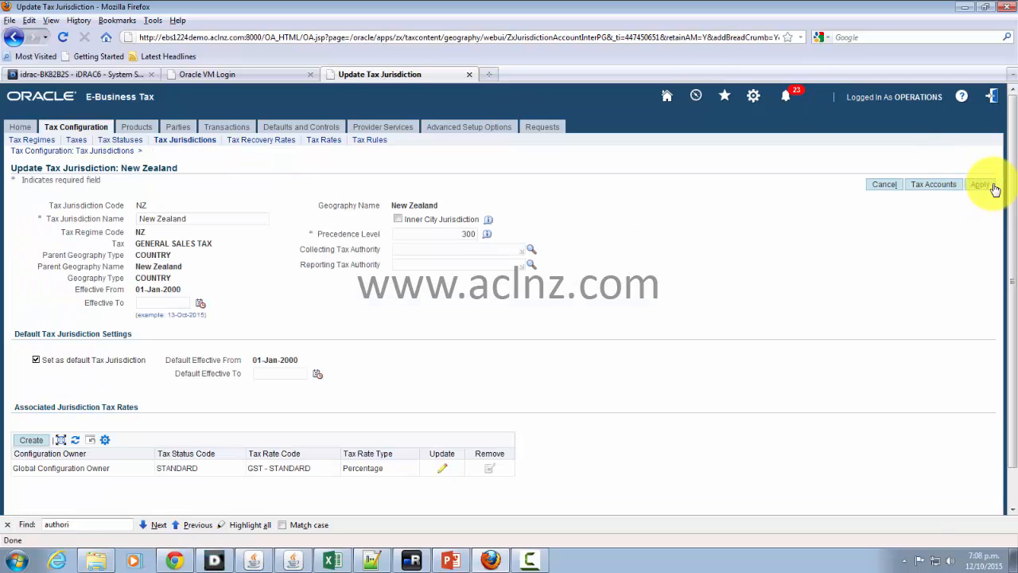
{"action": "left_click", "coordinate": [981, 184]}
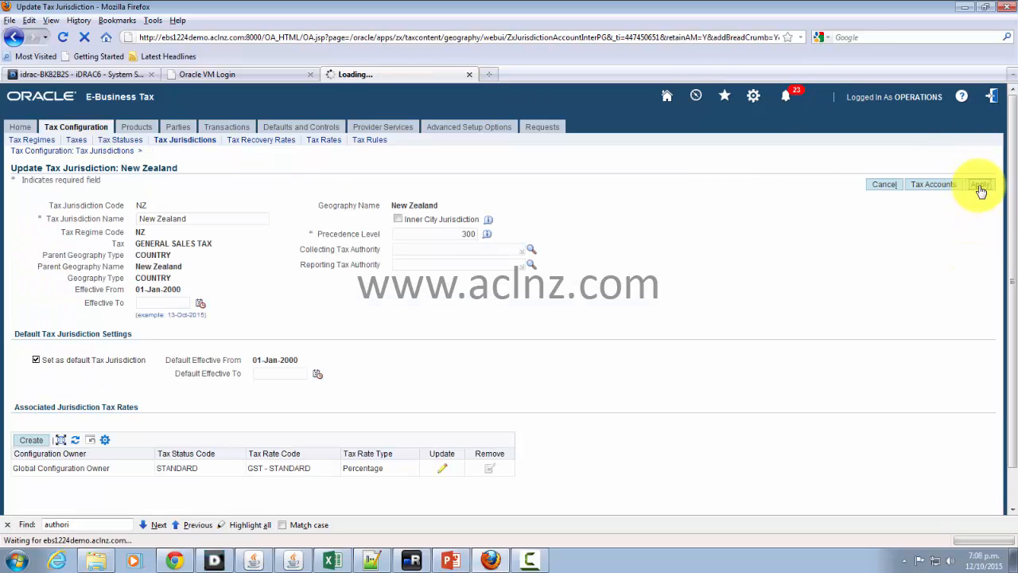
{"action": "left_click", "coordinate": [981, 184]}
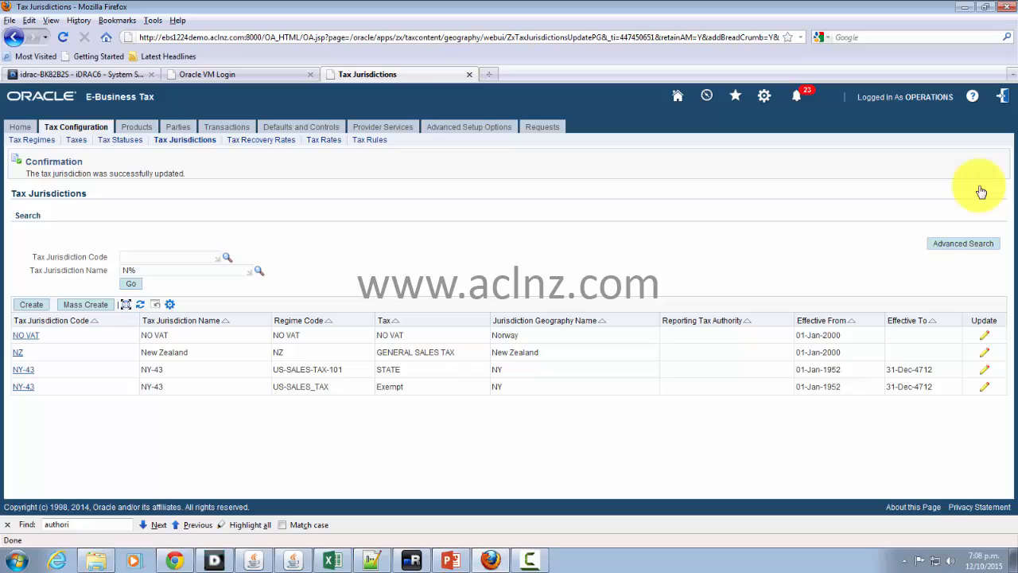